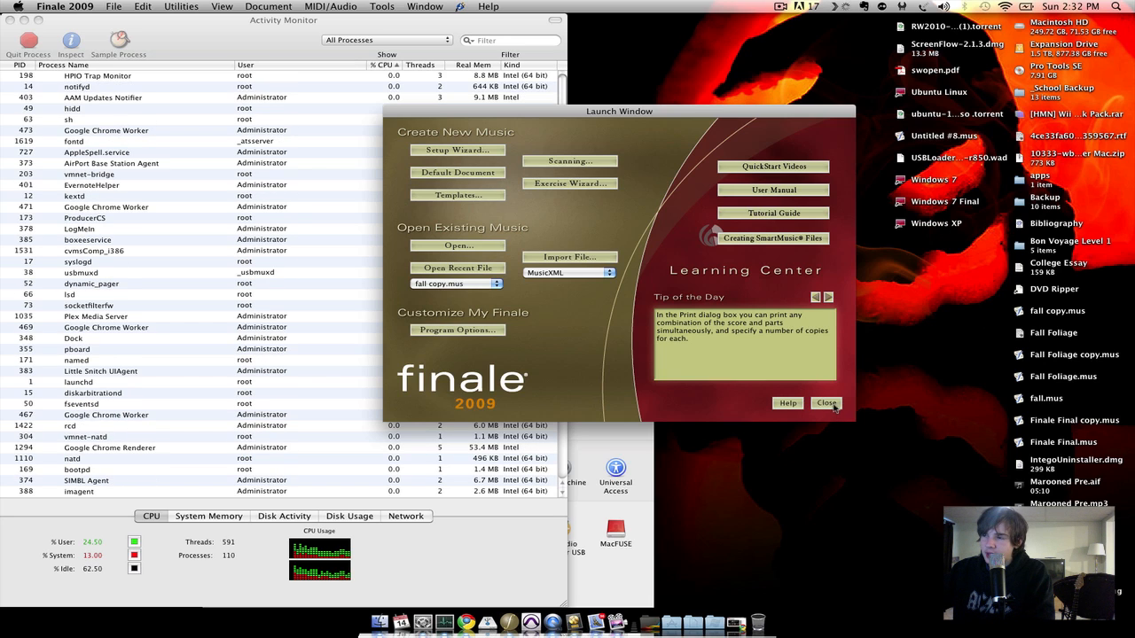
Clear the Finale, Activity Monitor and System Preferences windows to reveal the bare desktop.
left_click(824, 404)
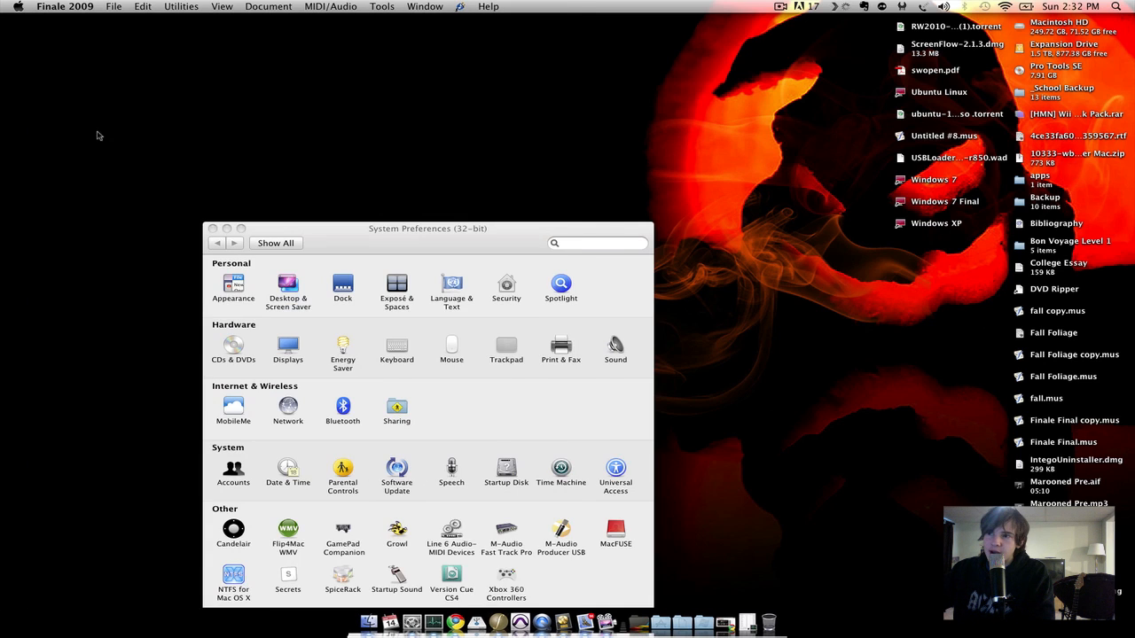
left_click(216, 229)
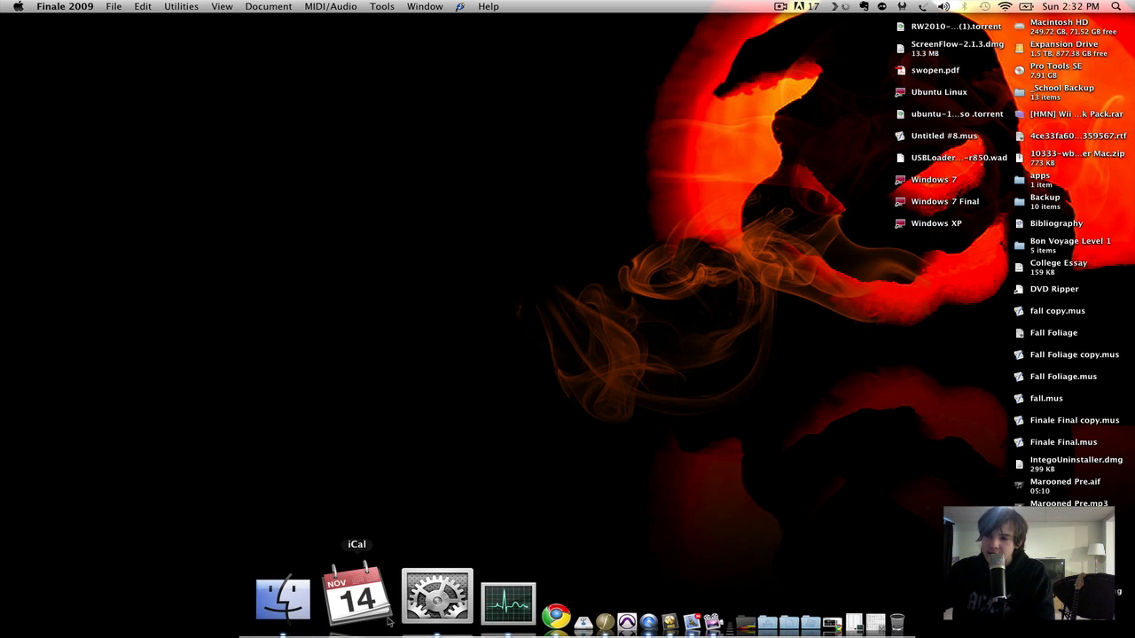
mouse_move(412, 594)
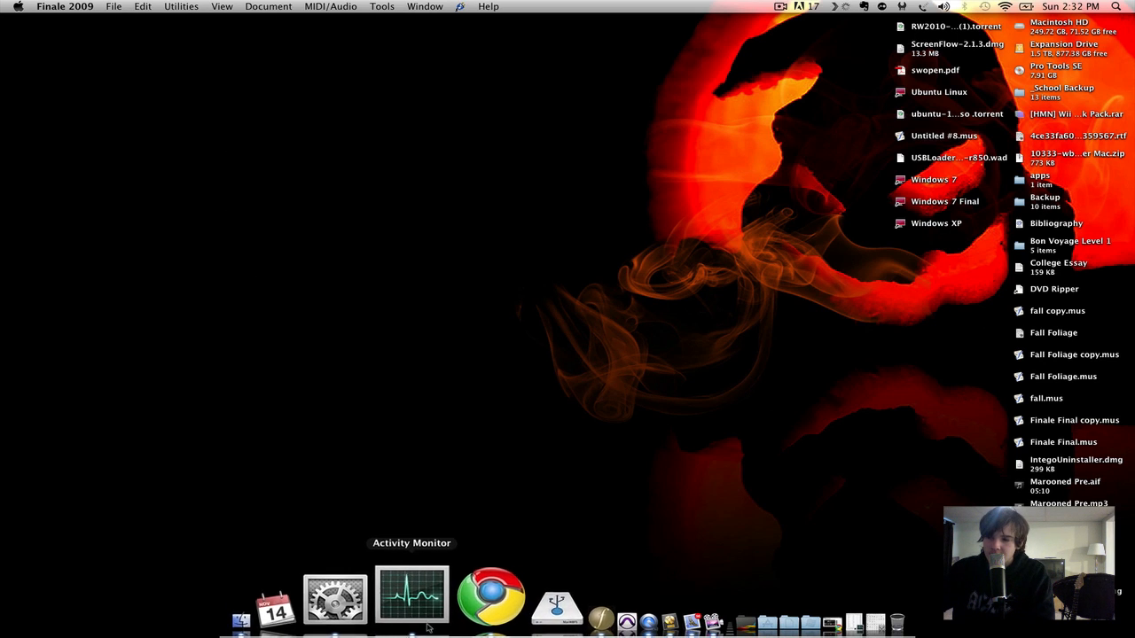
left_click(1117, 7)
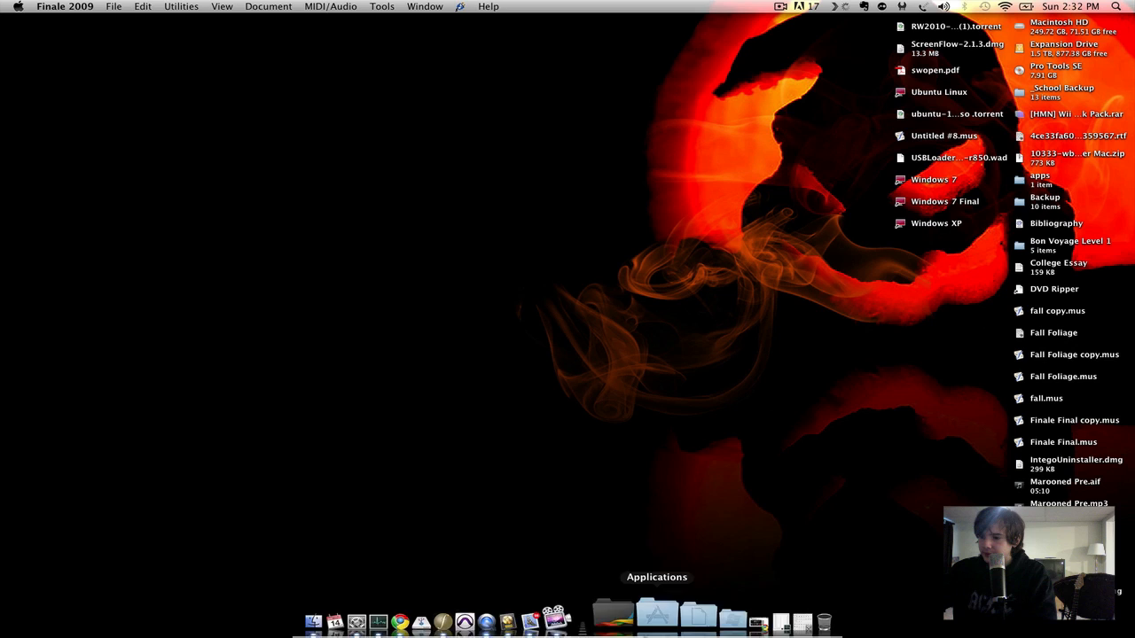
Bring Chrome forward from the Dock and snap it to the right half via the screen edge.
left_click(450, 612)
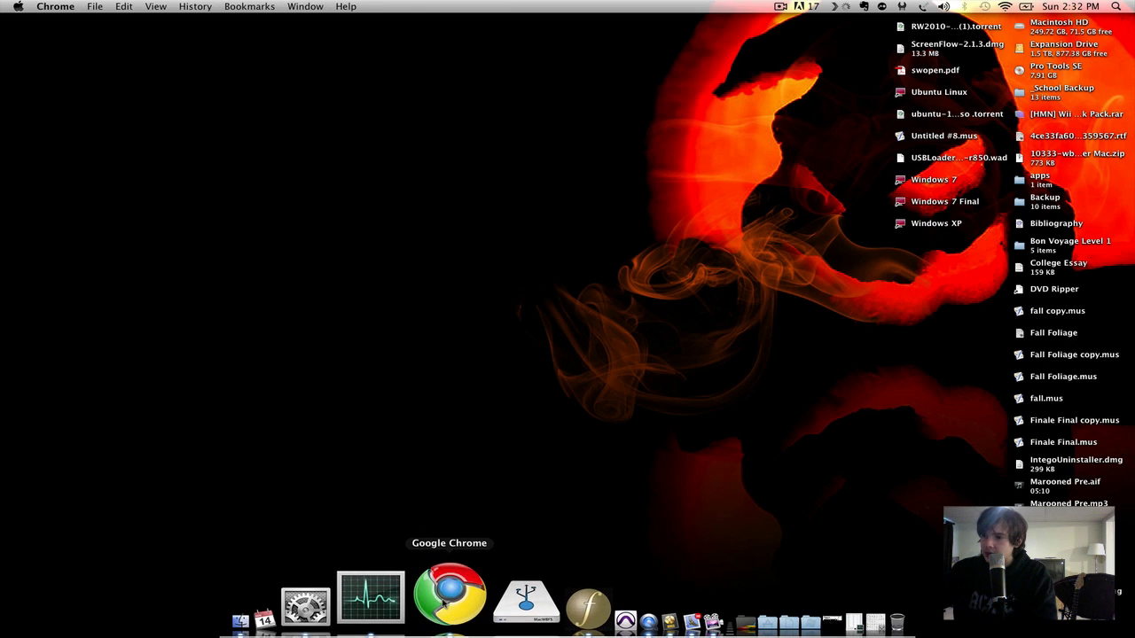
left_click(451, 594)
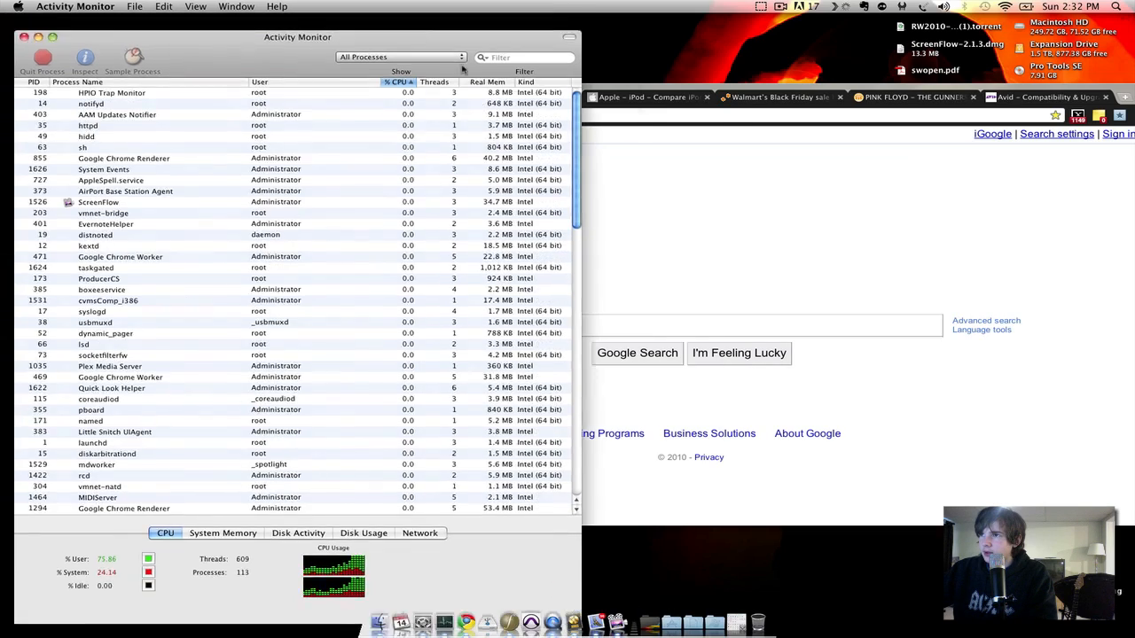
left_click_drag(298, 35, 426, 75)
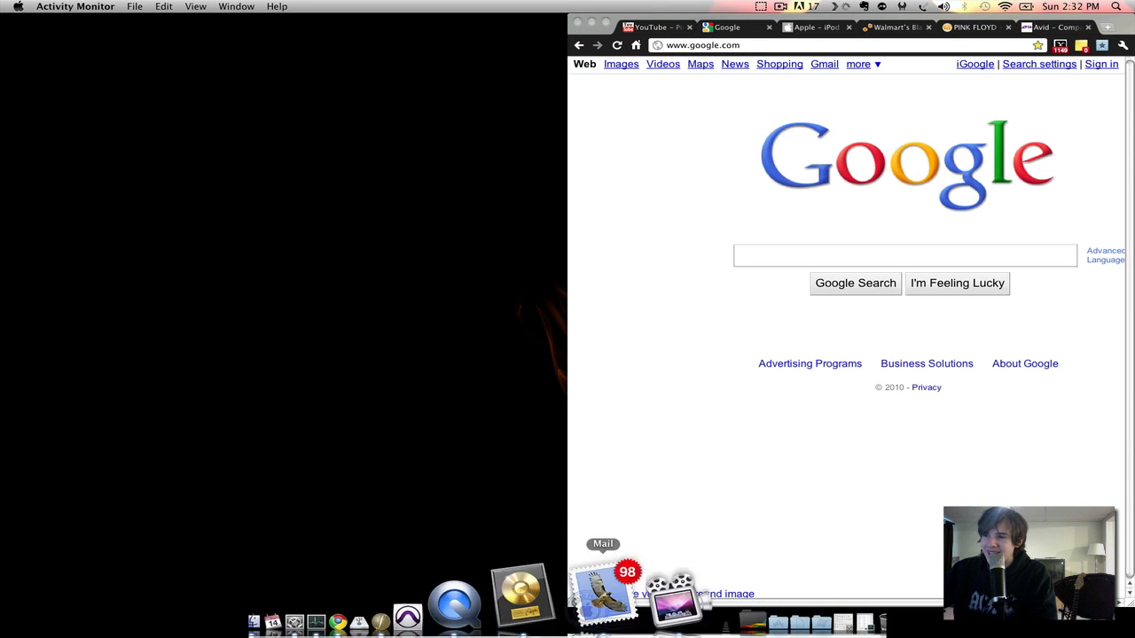
left_click(452, 594)
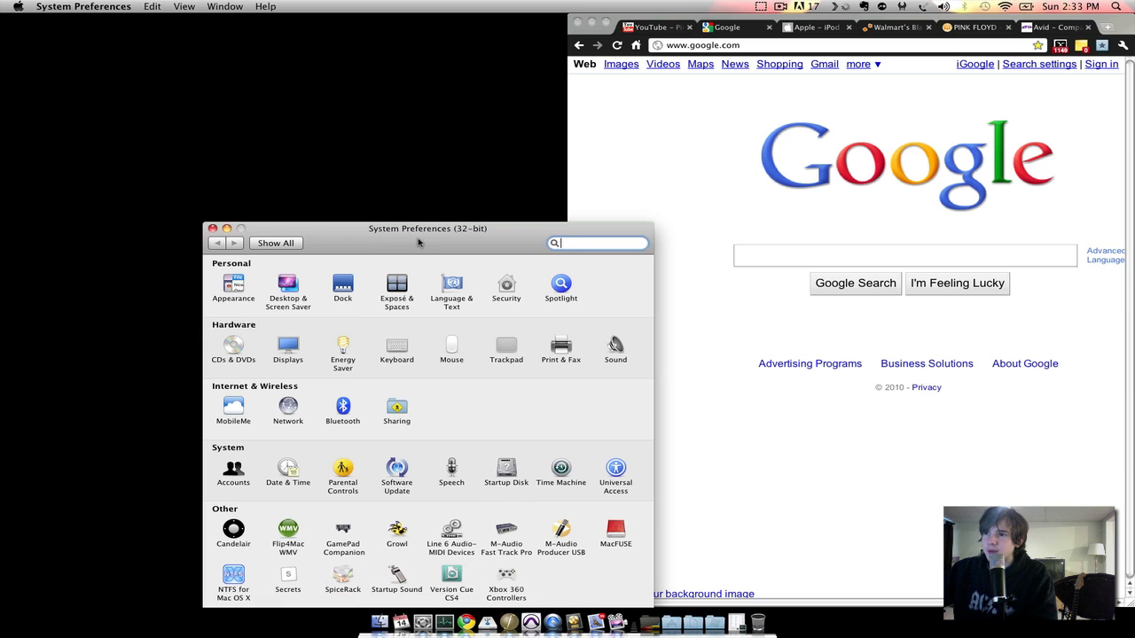
left_click_drag(427, 229, 461, 371)
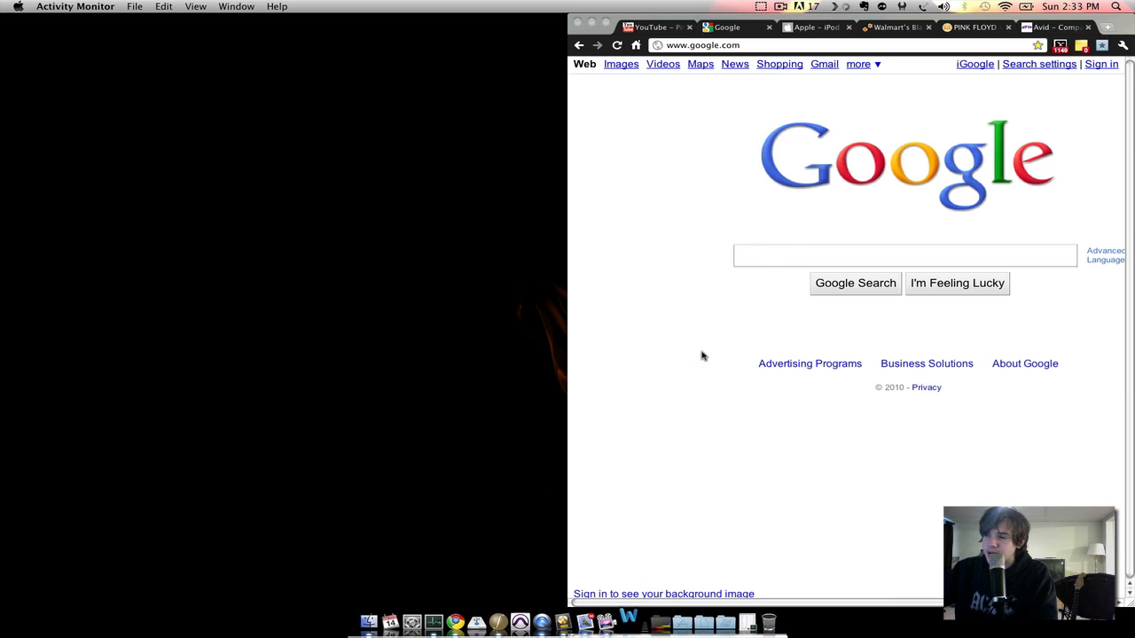
mouse_move(688, 568)
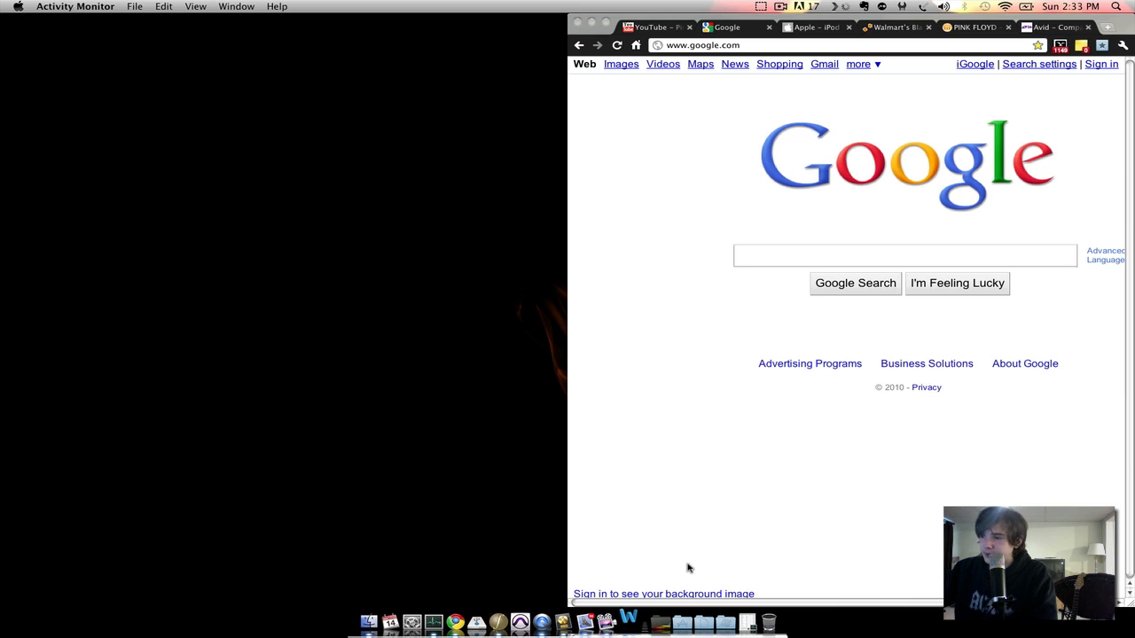
mouse_move(612, 603)
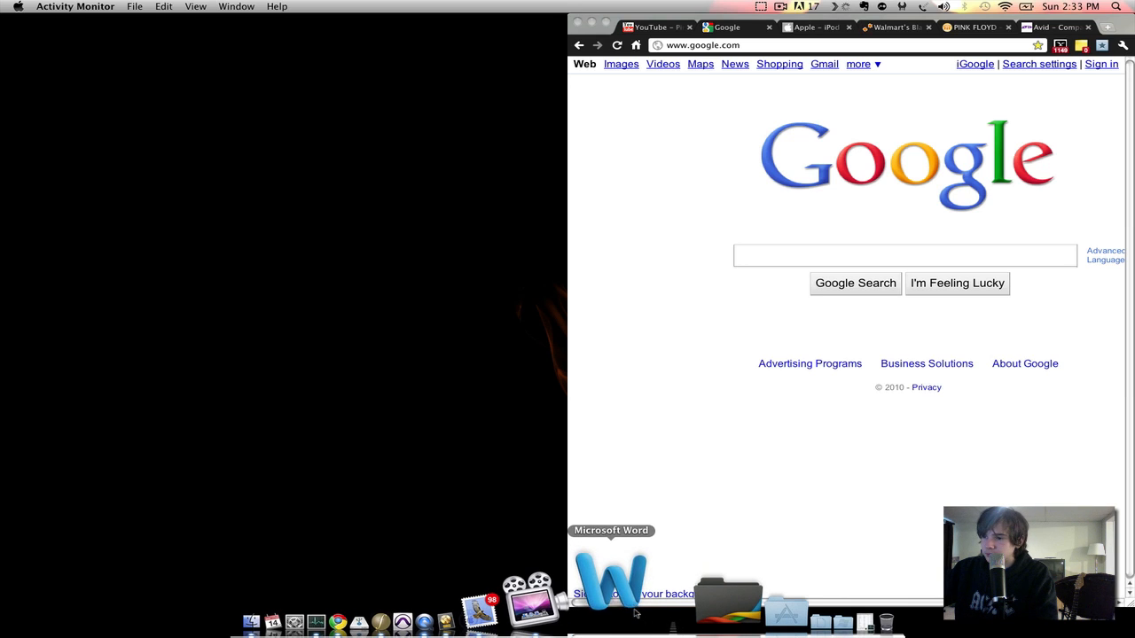
Launch Word from the Dock and hide the Chrome window while it loads.
left_click(612, 586)
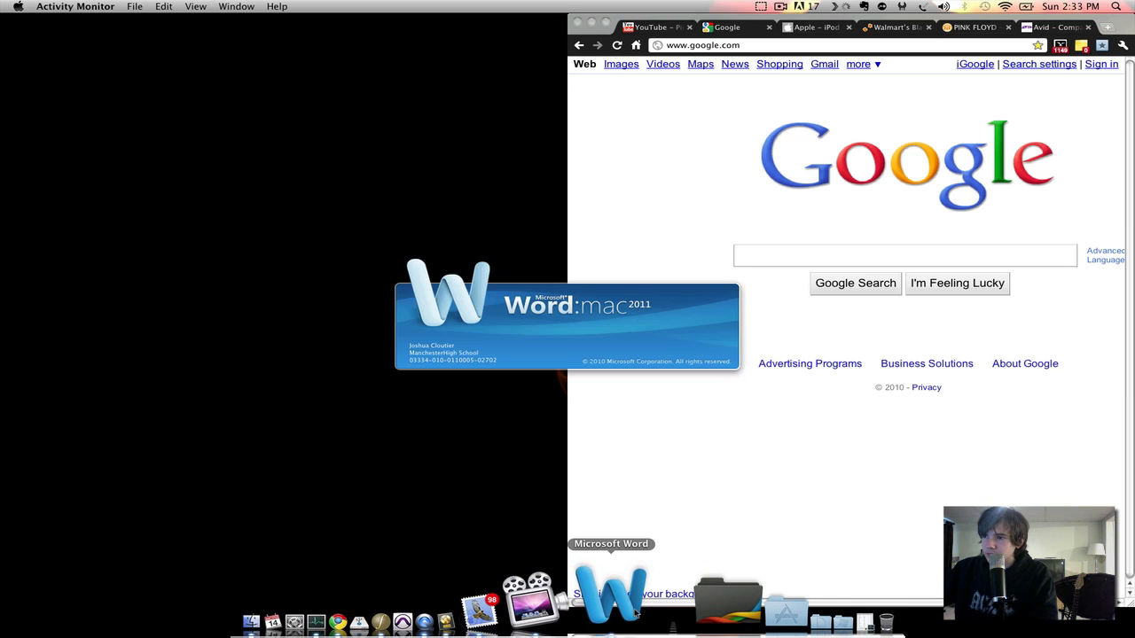
mouse_move(677, 493)
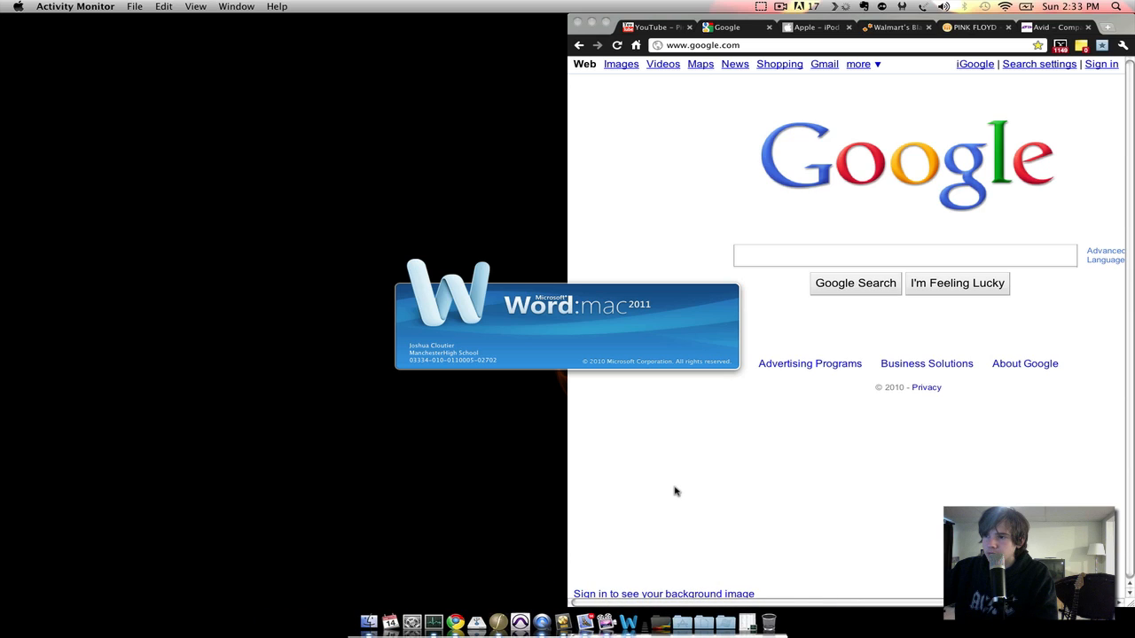
mouse_move(501, 491)
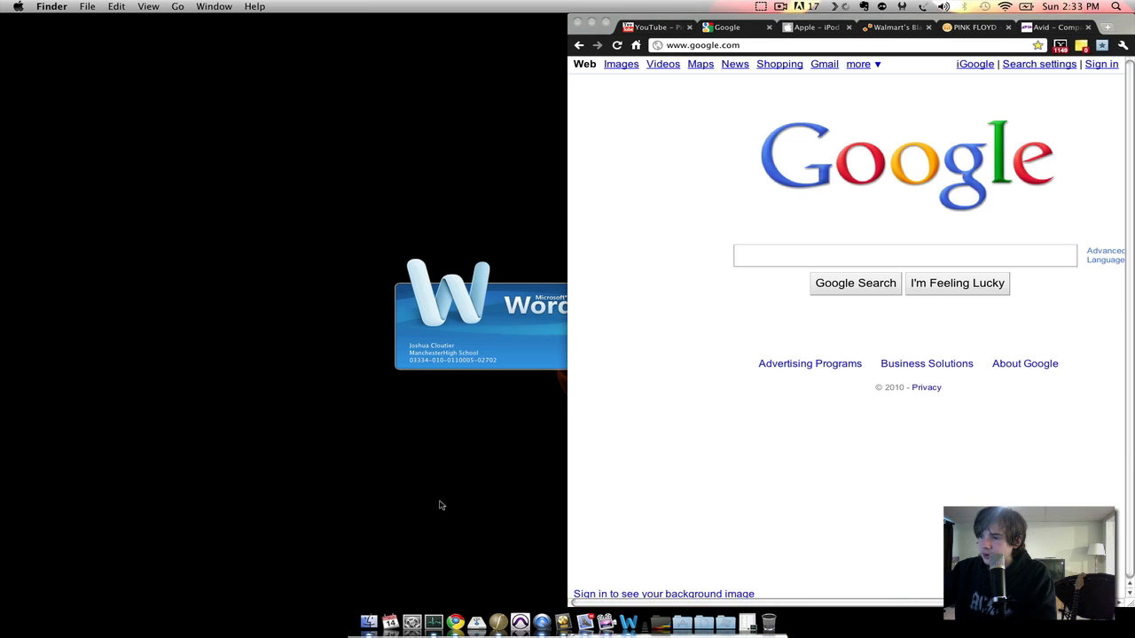
mouse_move(525, 424)
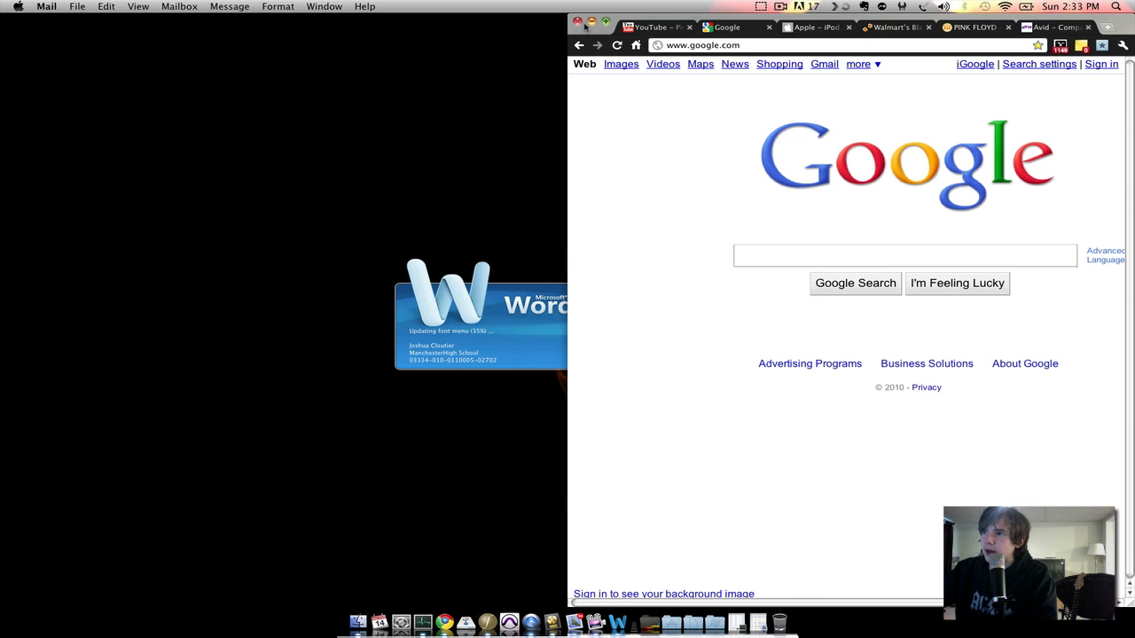
left_click(578, 22)
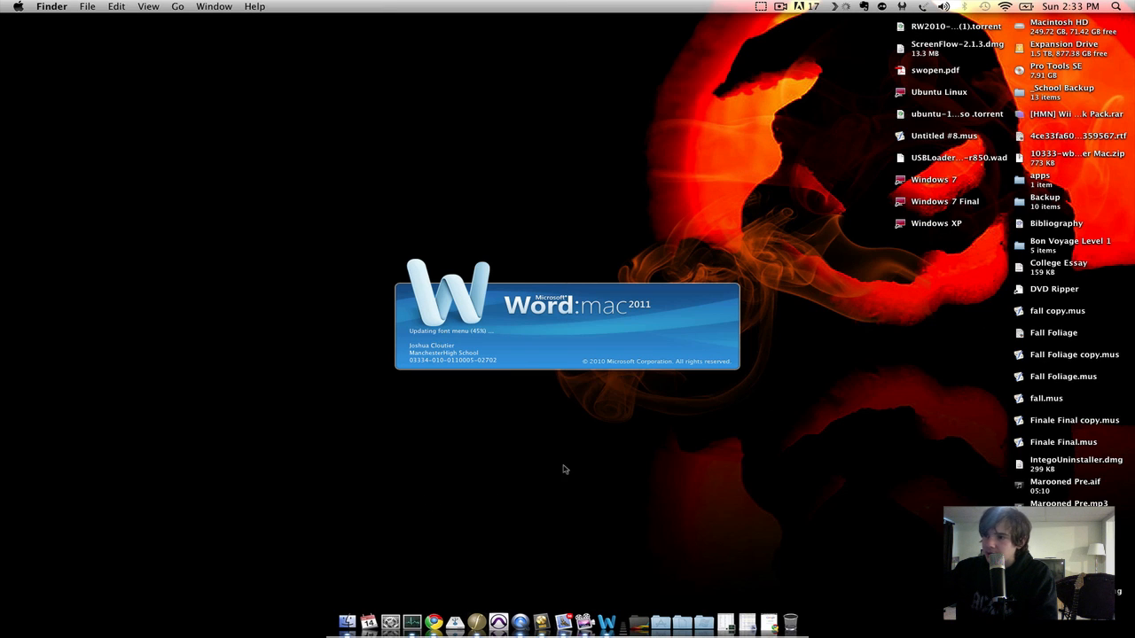
mouse_move(833, 507)
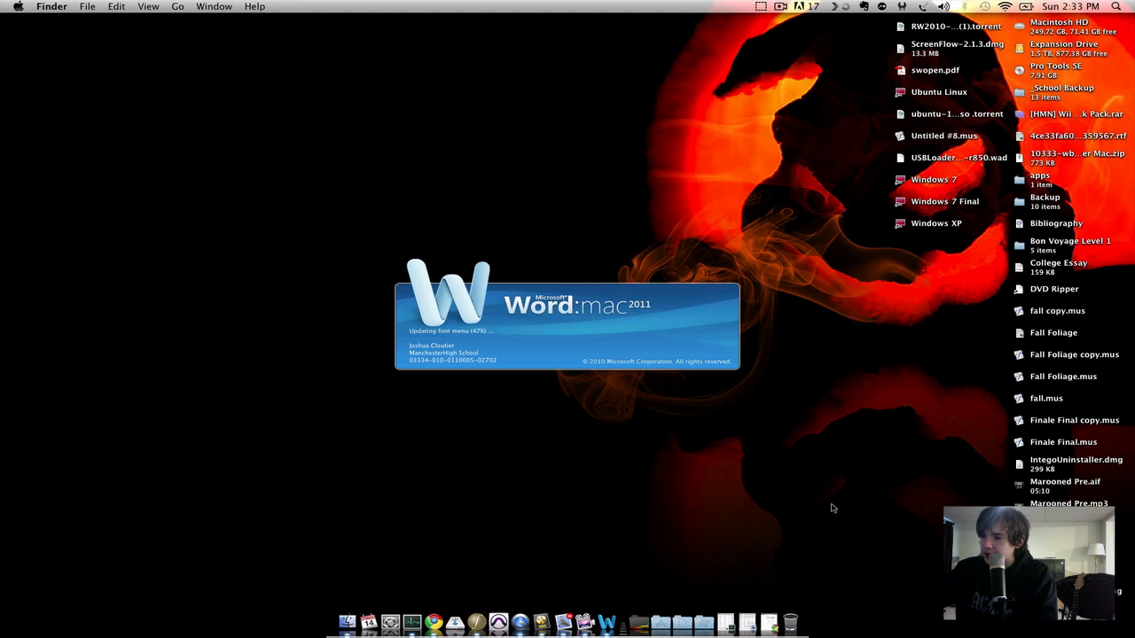
mouse_move(550, 428)
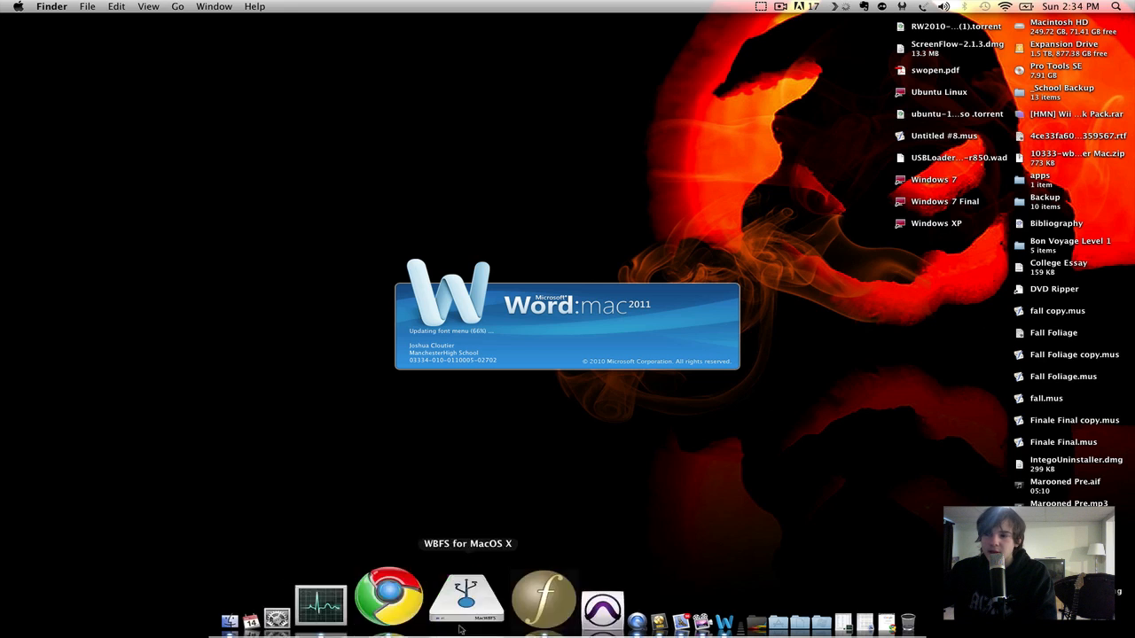
mouse_move(495, 594)
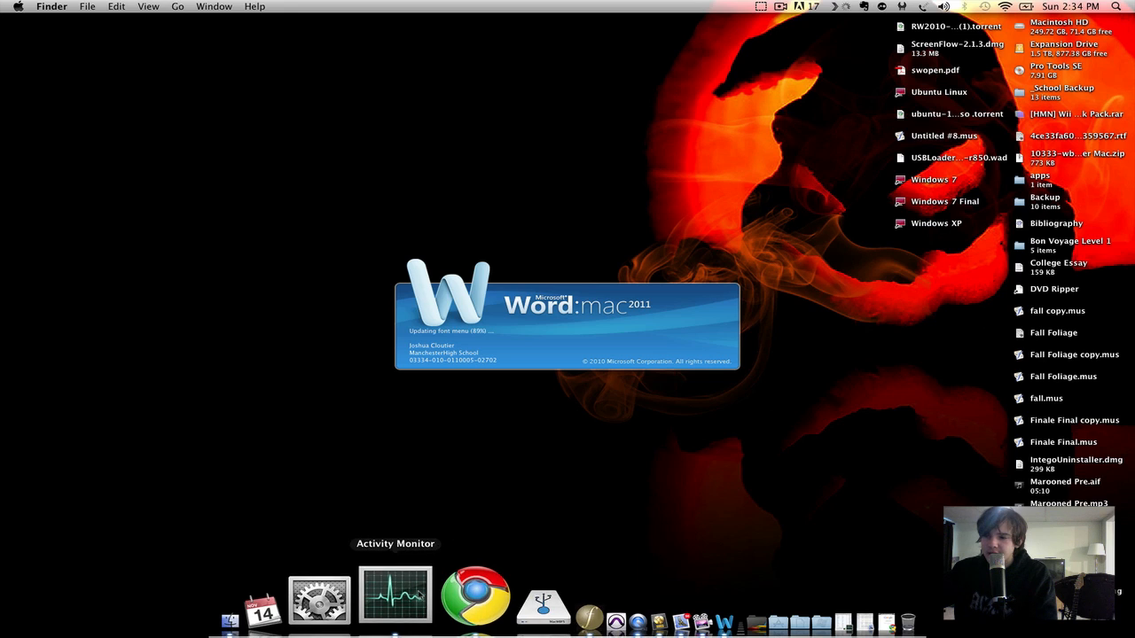
mouse_move(457, 500)
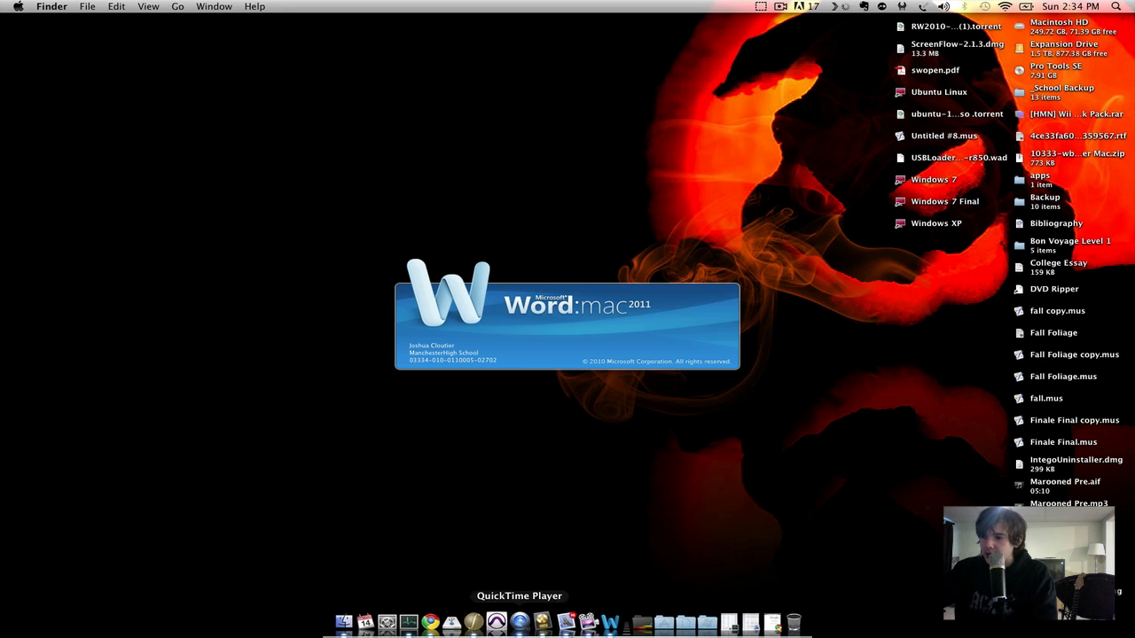
left_click(1119, 7)
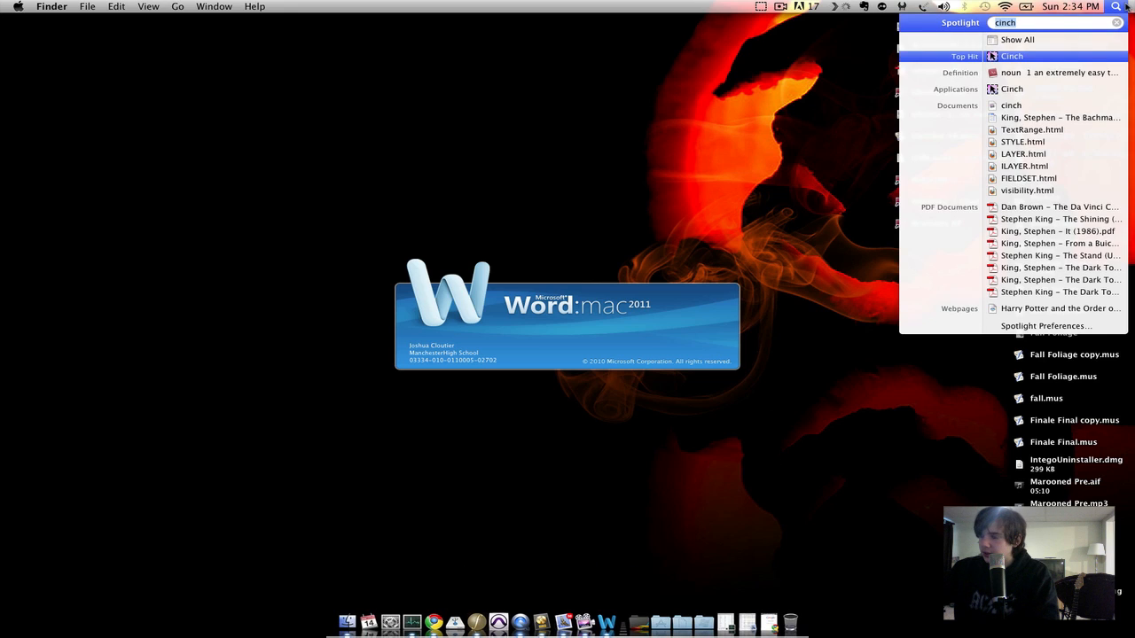
type("windows")
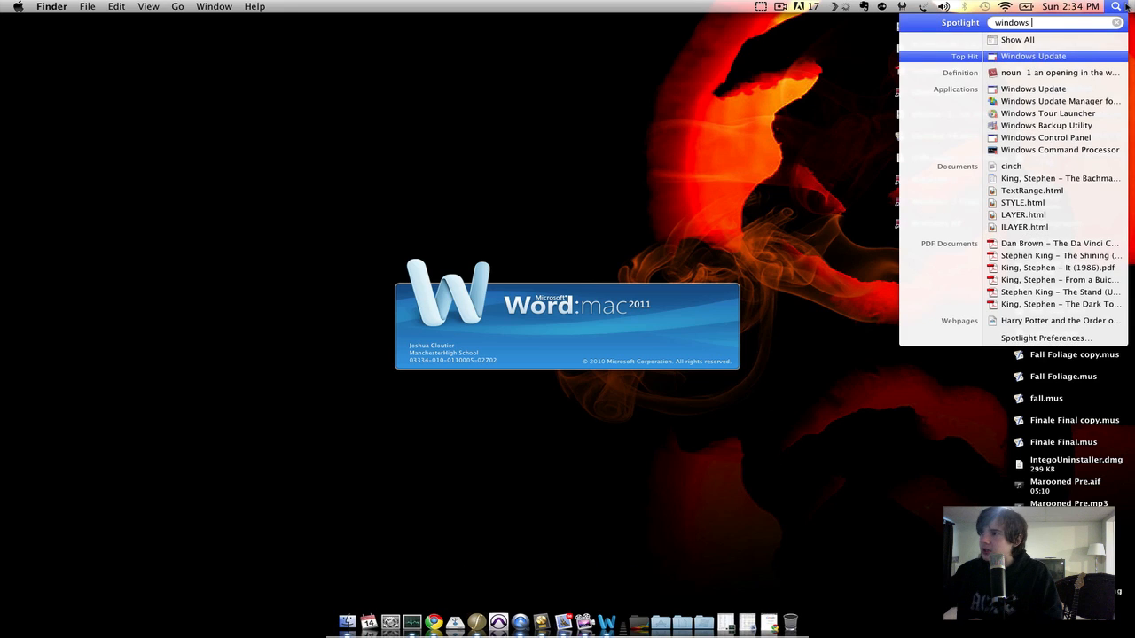
type("xp")
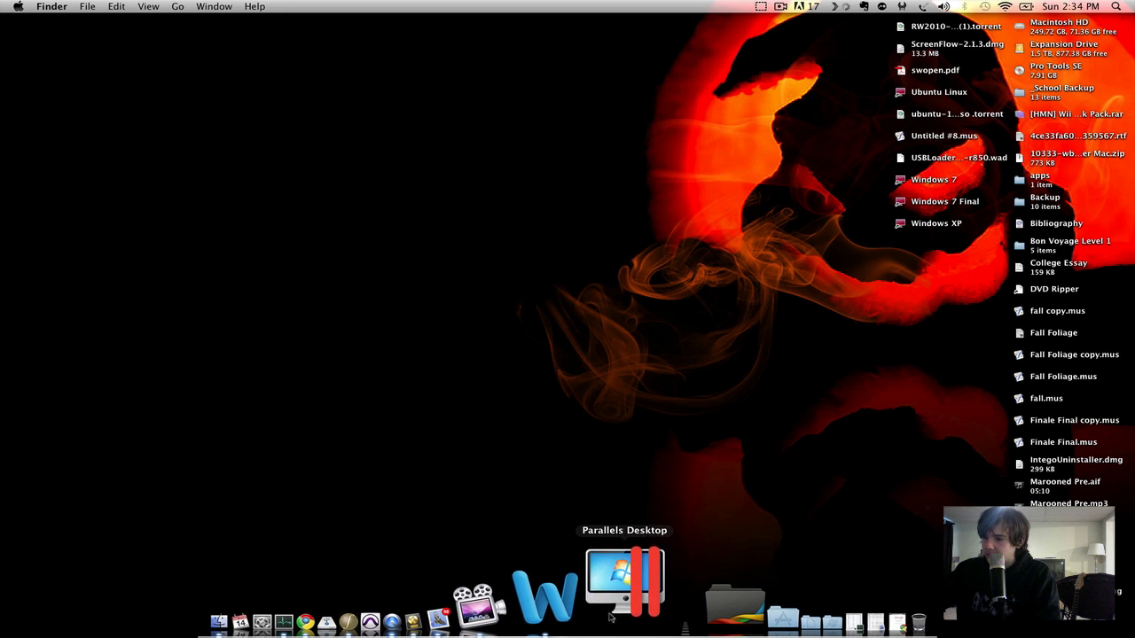
mouse_move(827, 344)
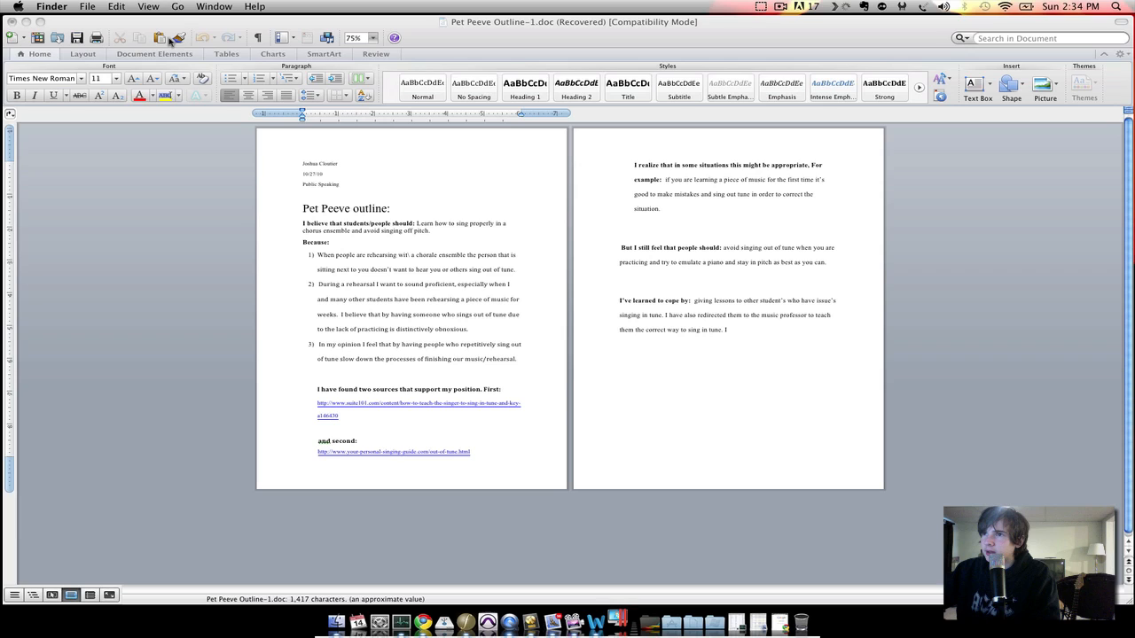
mouse_move(525, 28)
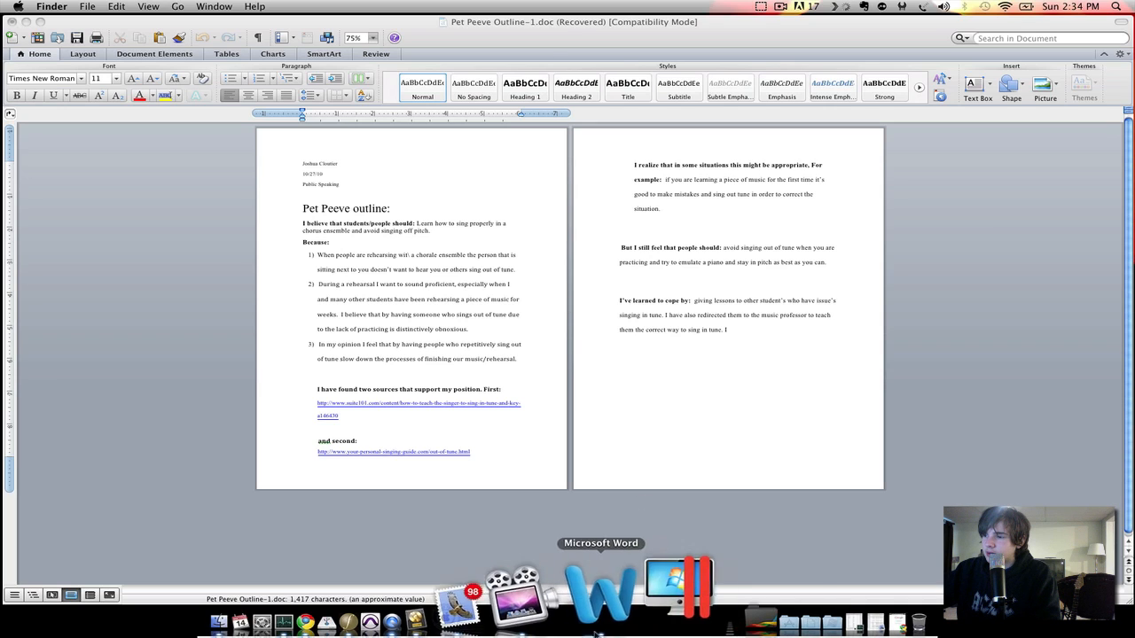
Bring Word with the Pet Peeve Outline forward, then switch to the Windows XP virtual machine.
left_click(601, 586)
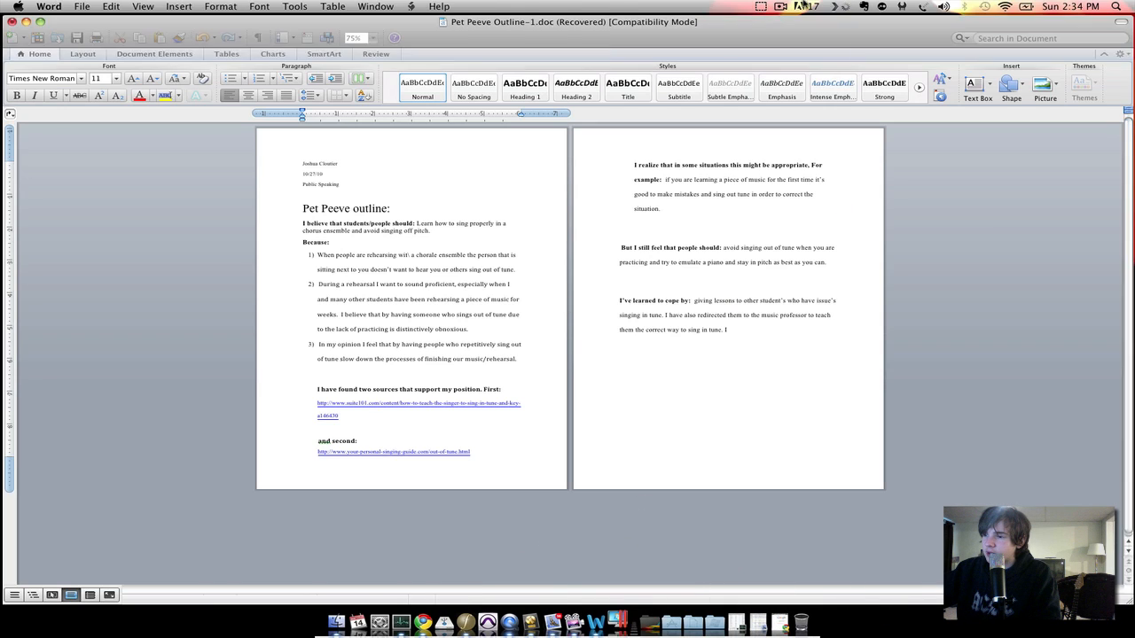
left_click(780, 7)
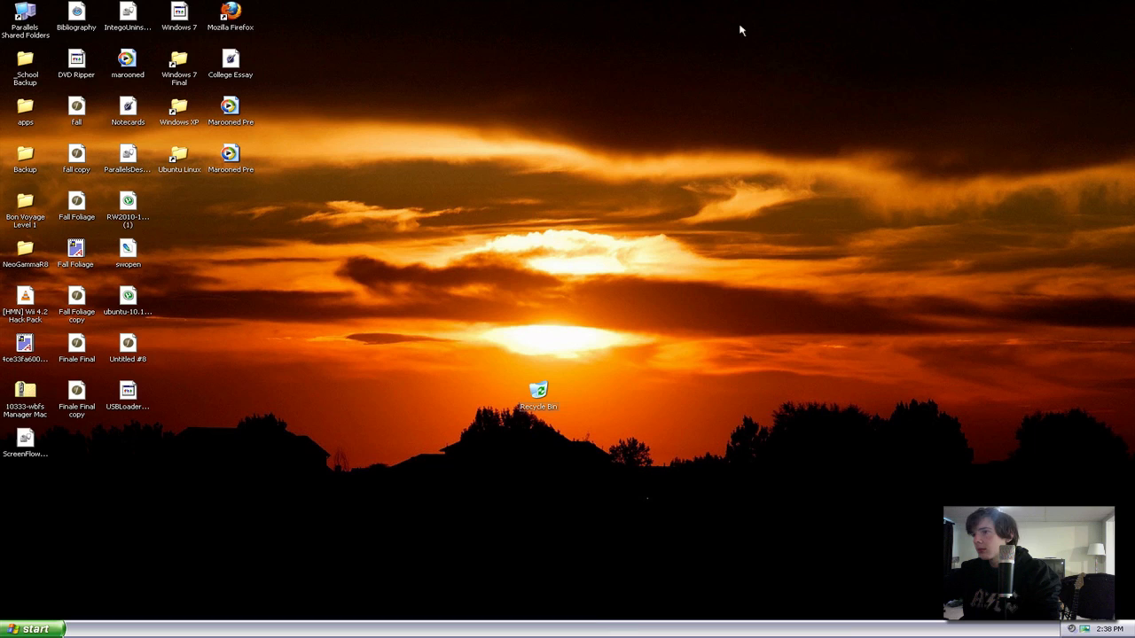
mouse_move(507, 202)
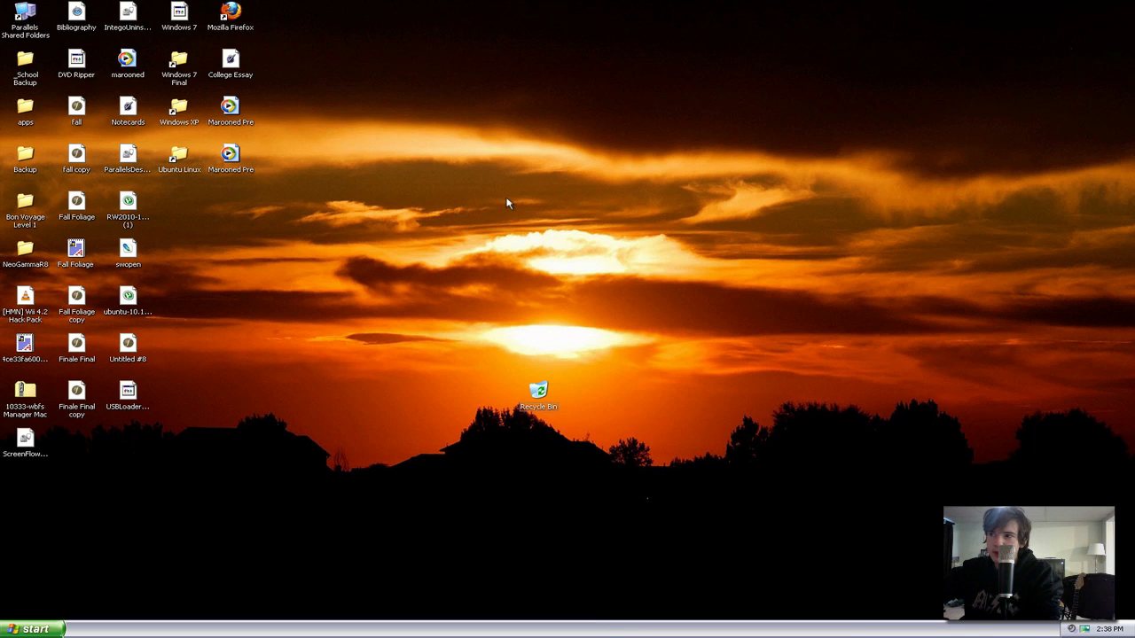
mouse_move(49, 514)
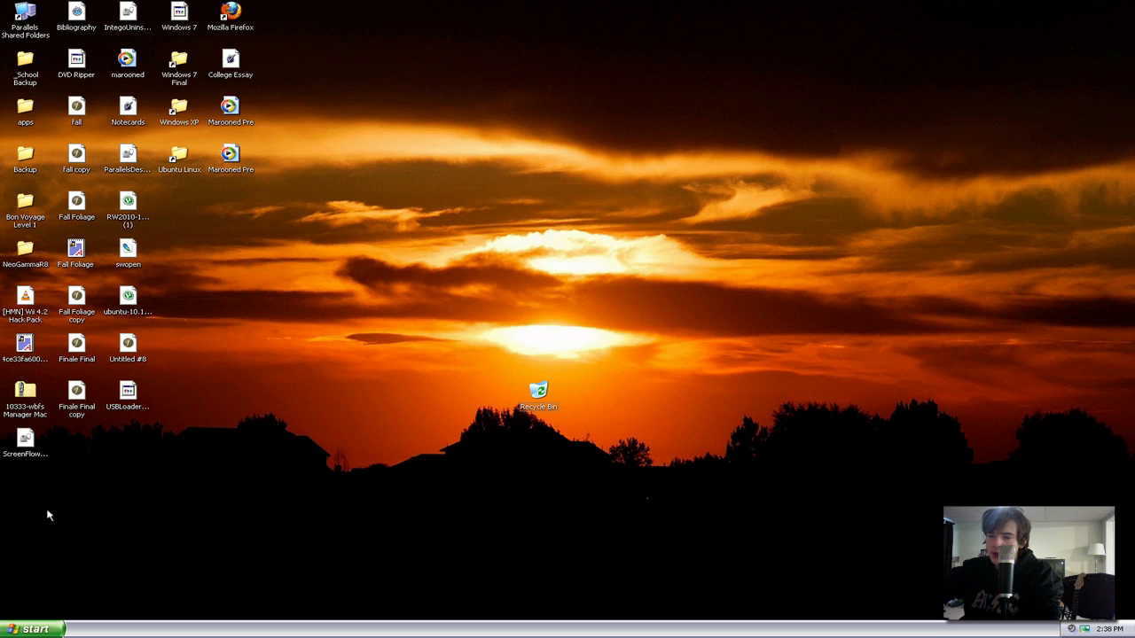
mouse_move(18, 593)
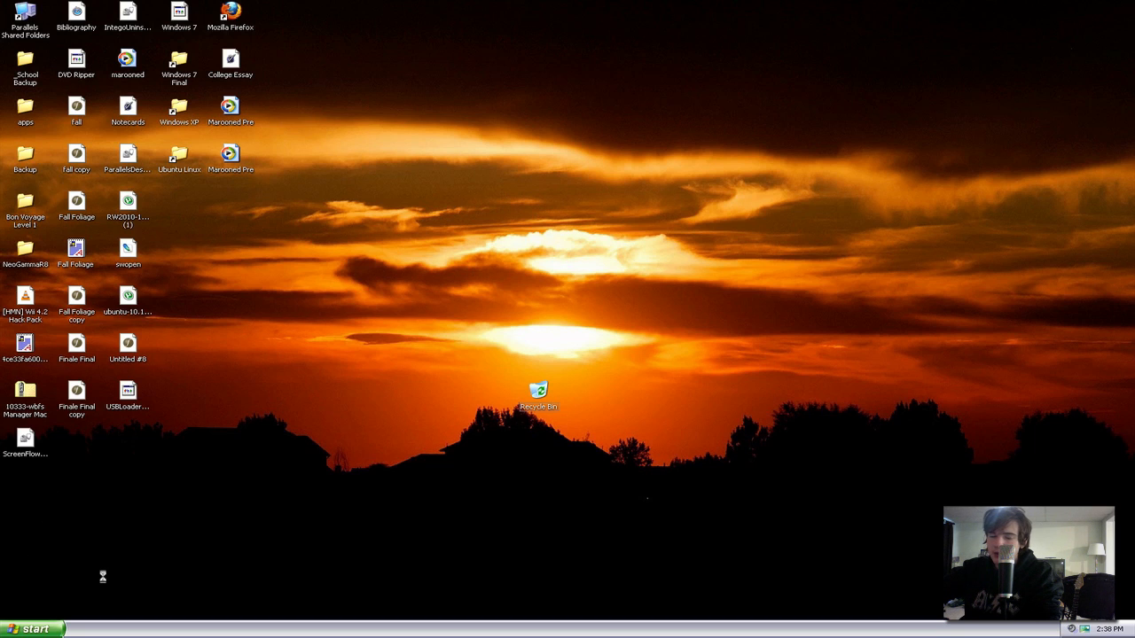
mouse_move(104, 581)
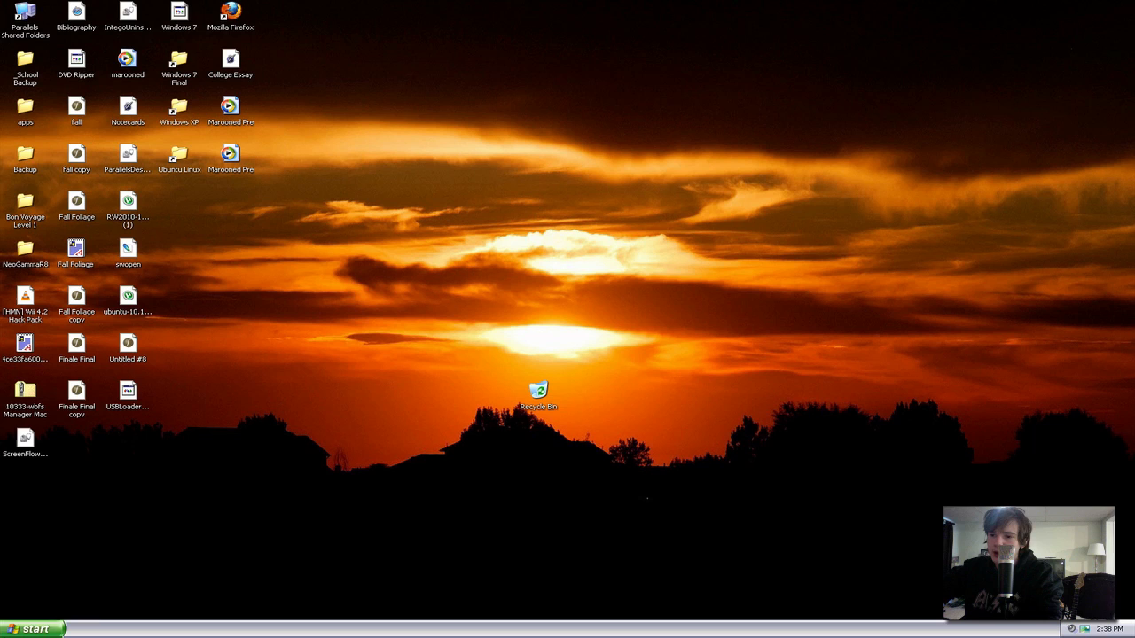
left_click(33, 628)
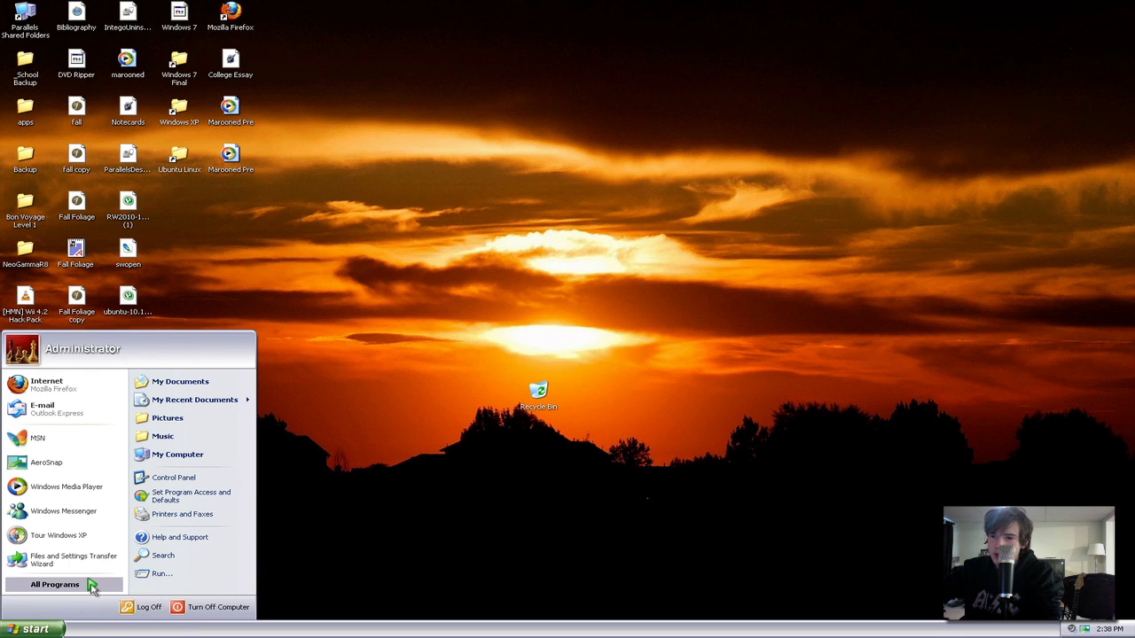
left_click(53, 585)
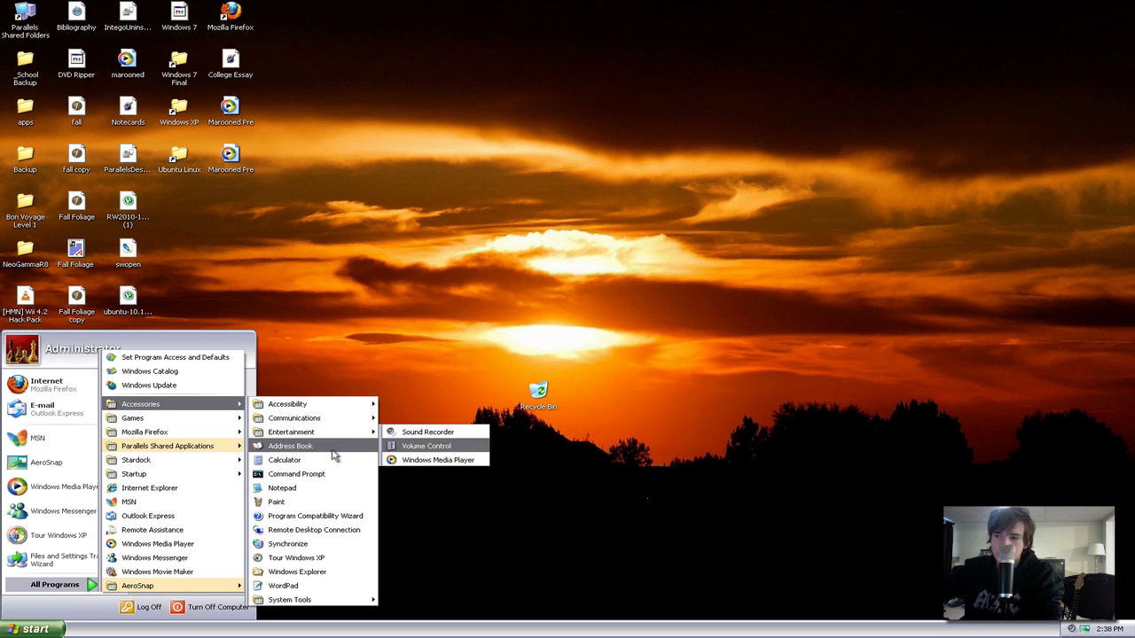
mouse_move(296, 571)
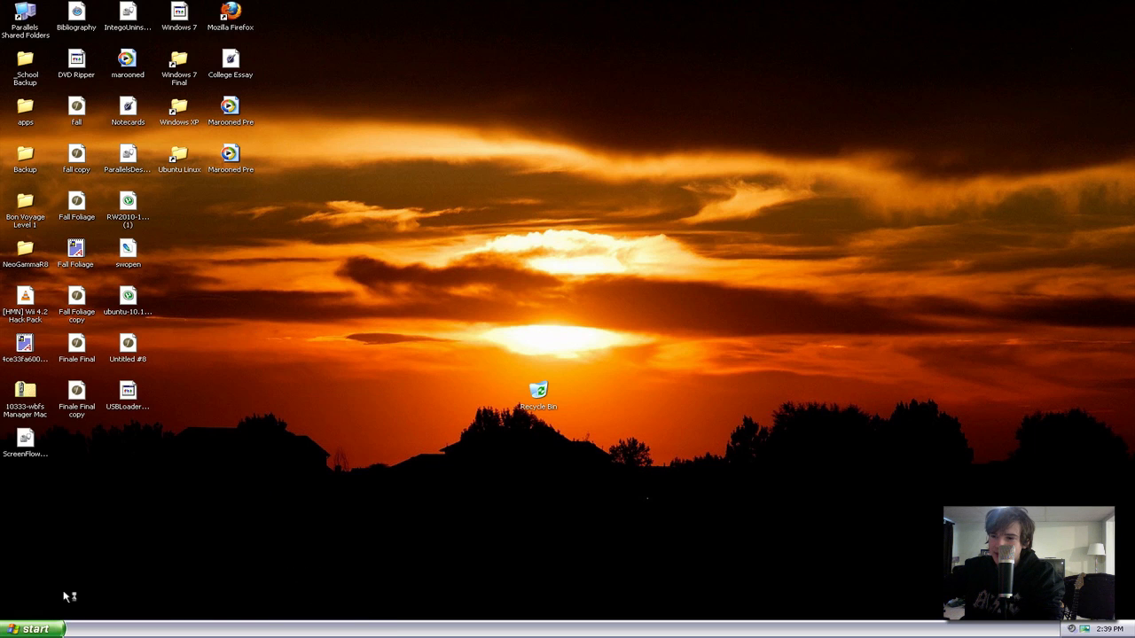
Snap My Documents to the right half and the Windows XP.pvm folder to the left half.
left_click(28, 628)
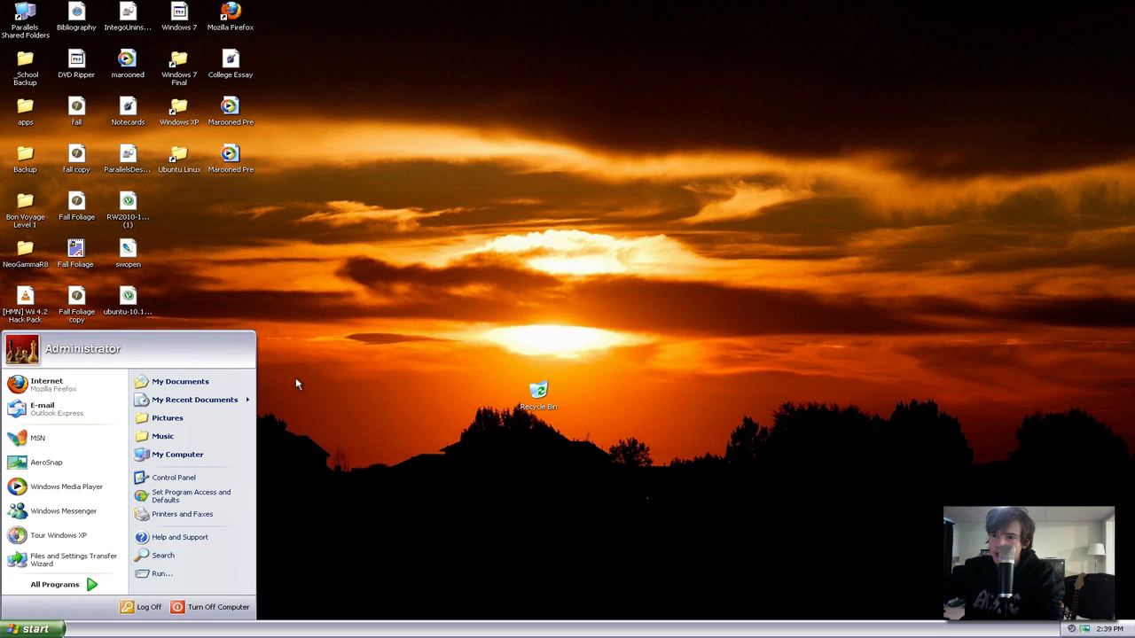
left_click(181, 382)
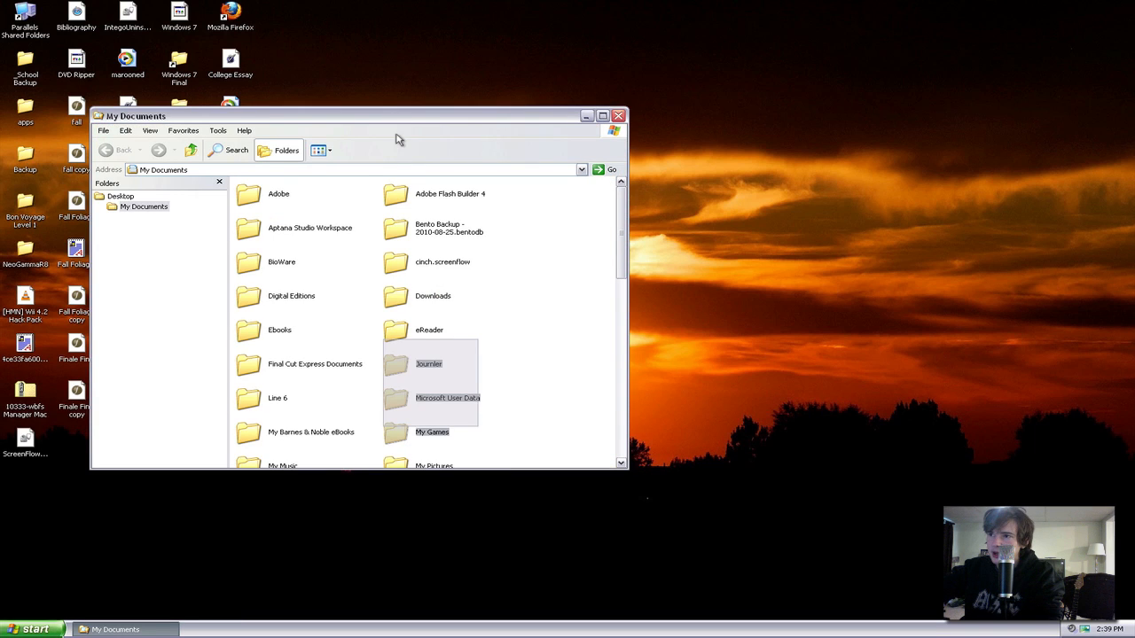
left_click_drag(355, 115, 483, 102)
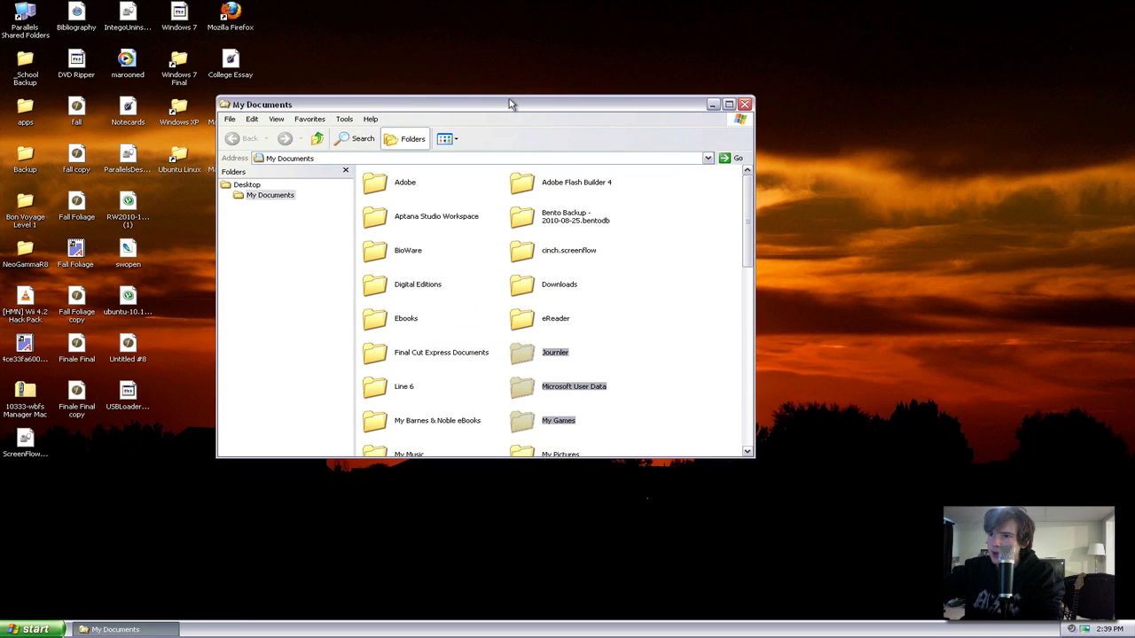
left_click(239, 195)
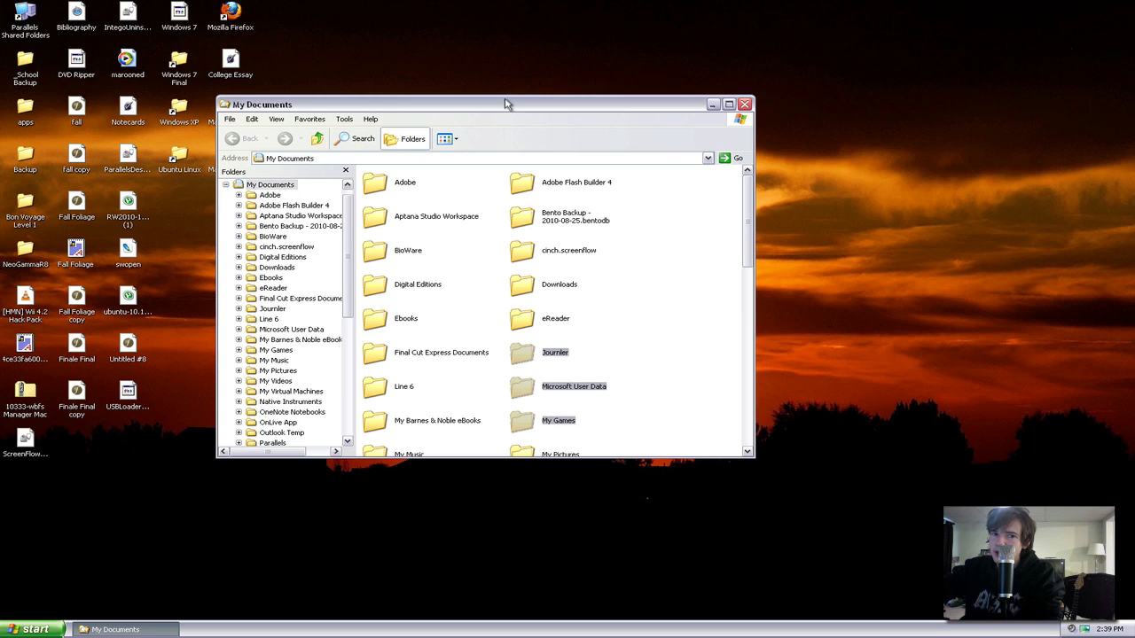
mouse_move(504, 94)
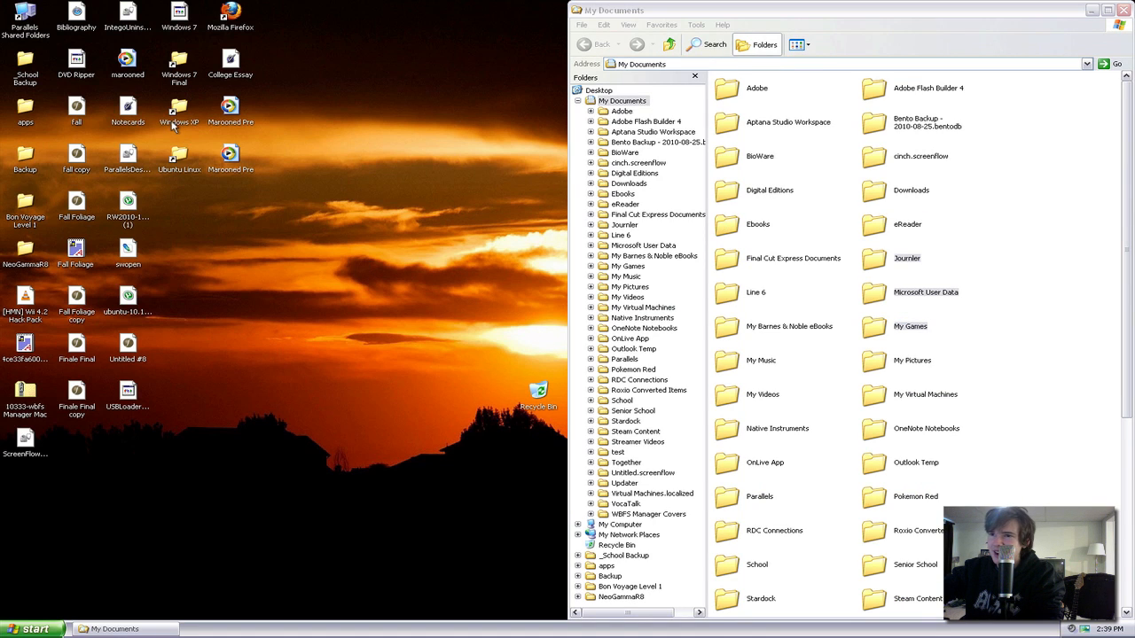
double_click(178, 106)
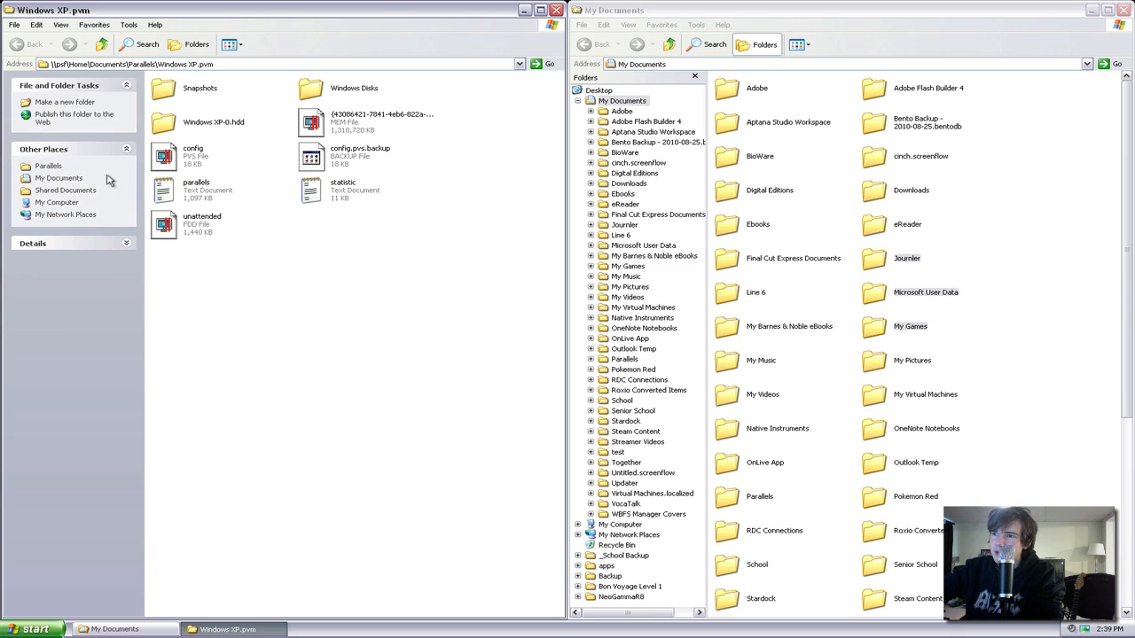
mouse_move(244, 574)
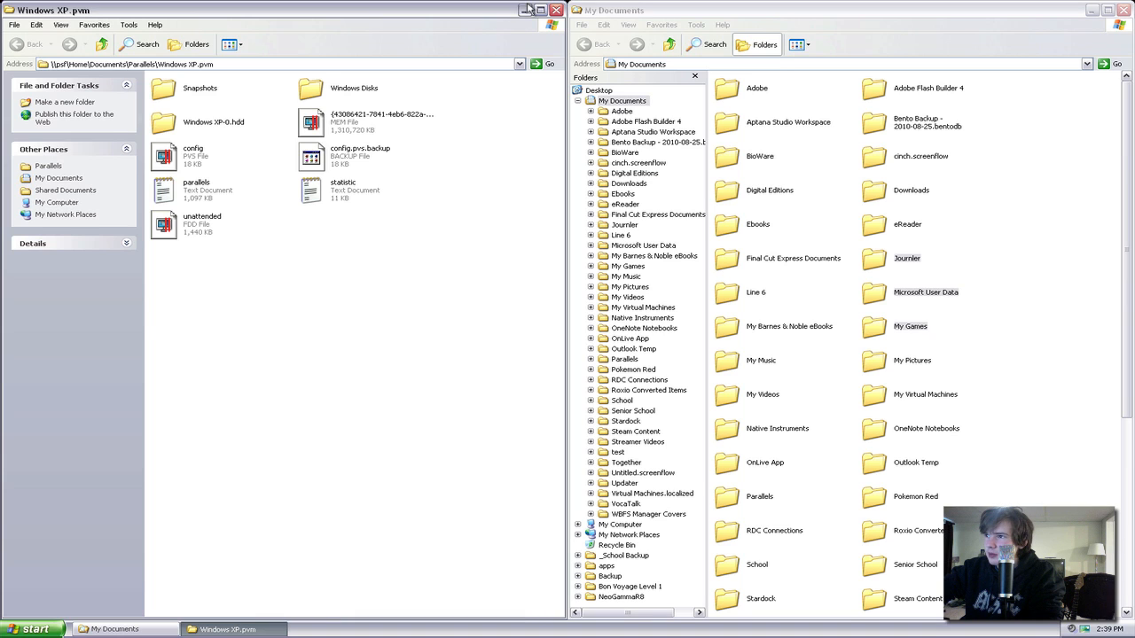
Minimize both the Windows XP.pvm and My Documents Explorer windows to the taskbar.
left_click(526, 10)
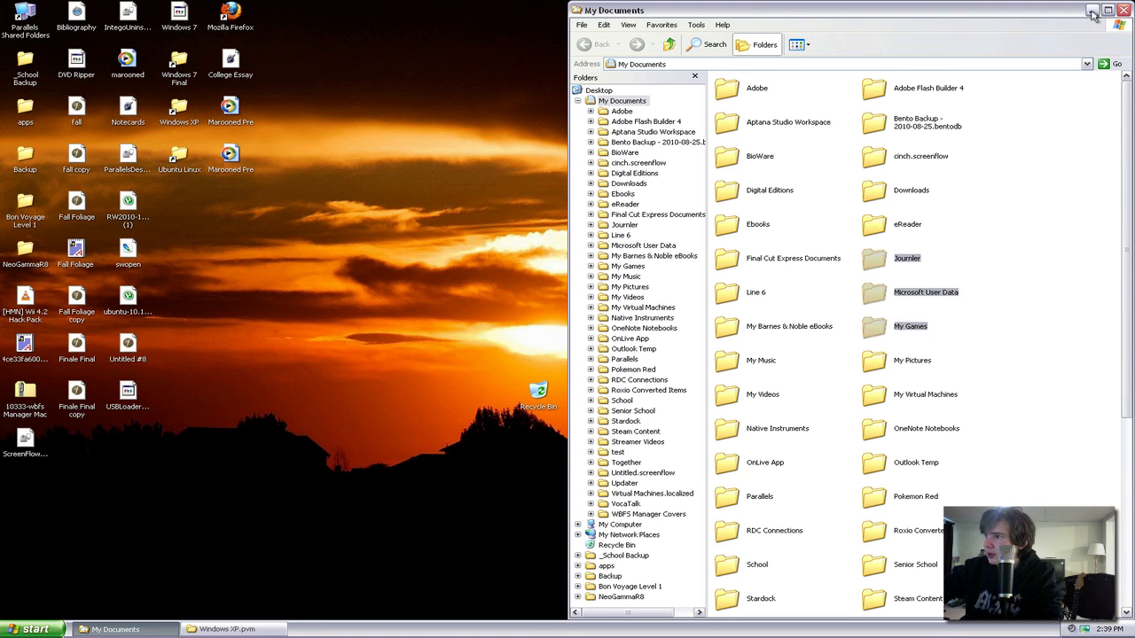
left_click(1092, 10)
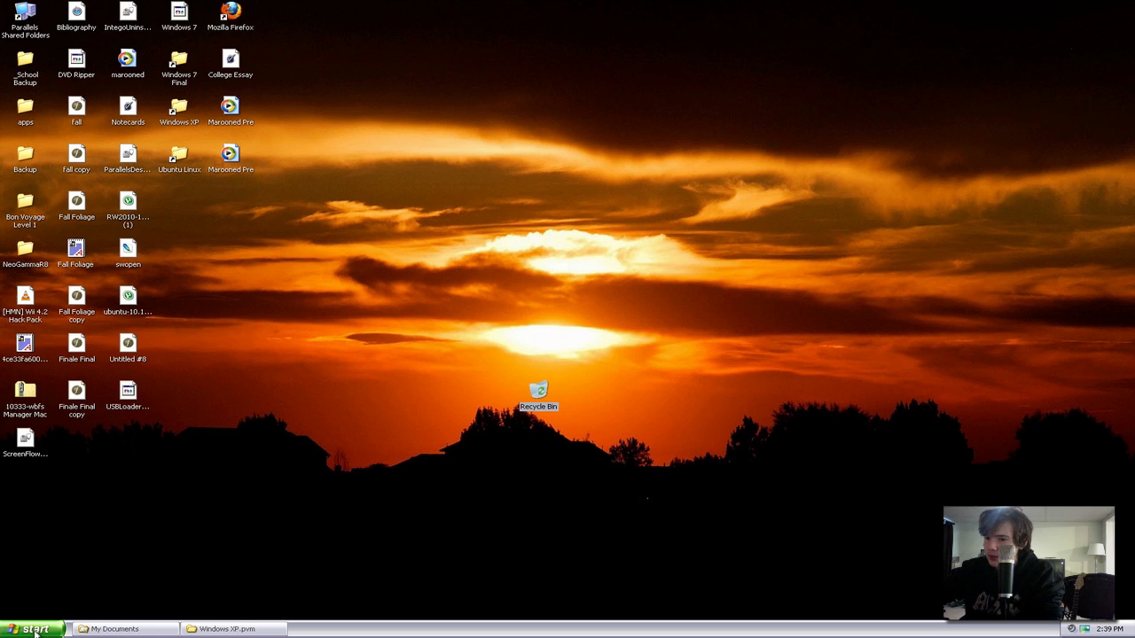
left_click(32, 628)
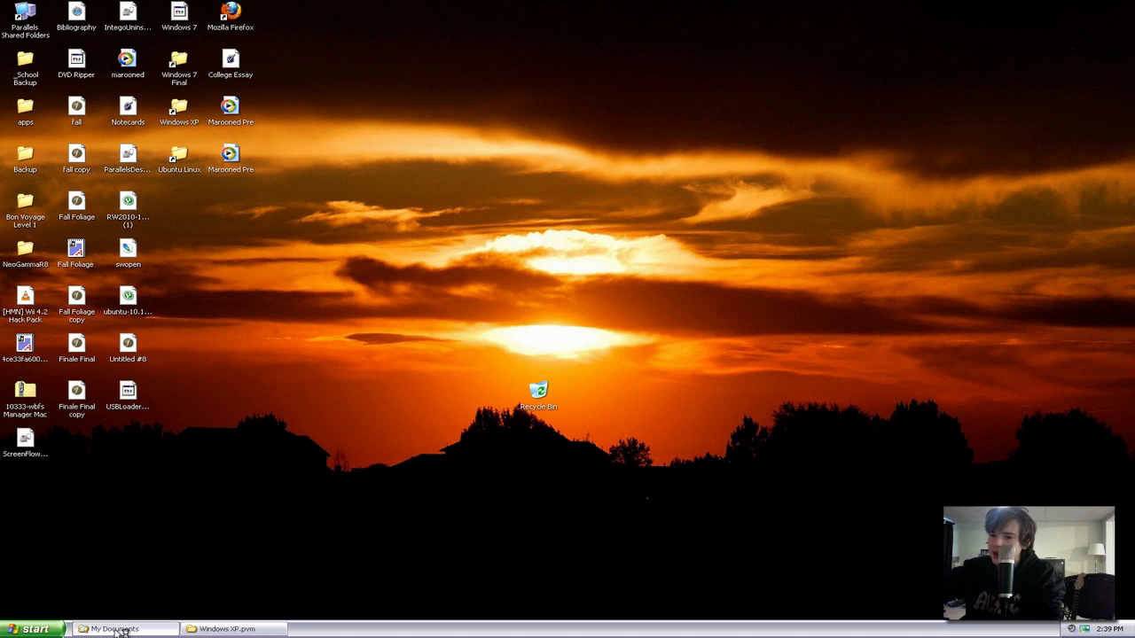
Restore the windows, close Windows Security Center, and minimize Windows XP.pvm again.
left_click(116, 628)
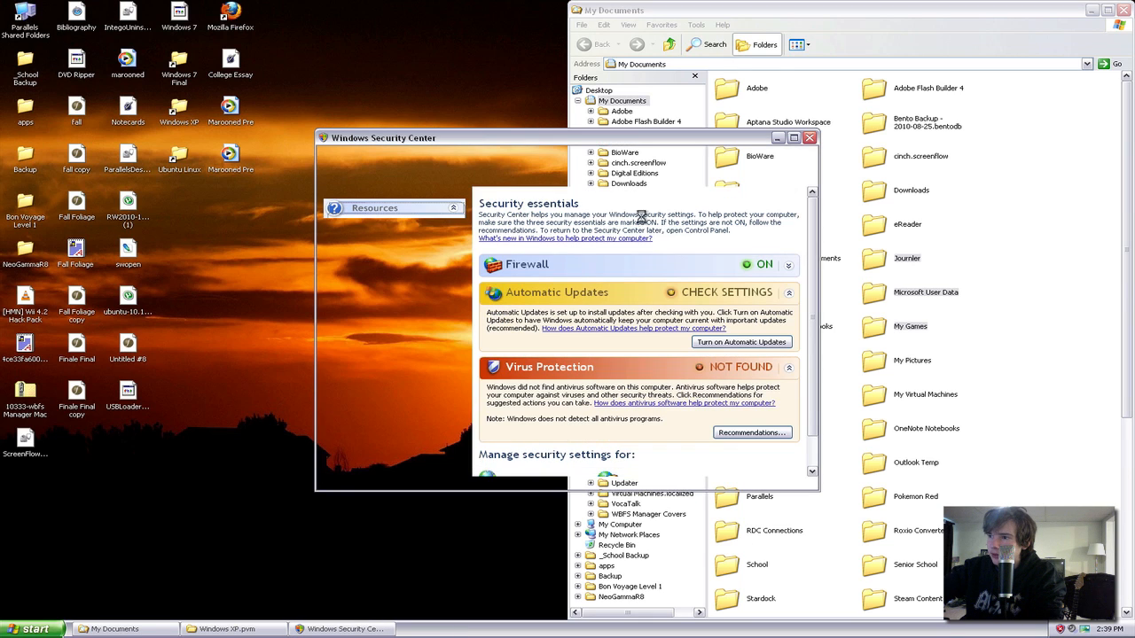
left_click(809, 138)
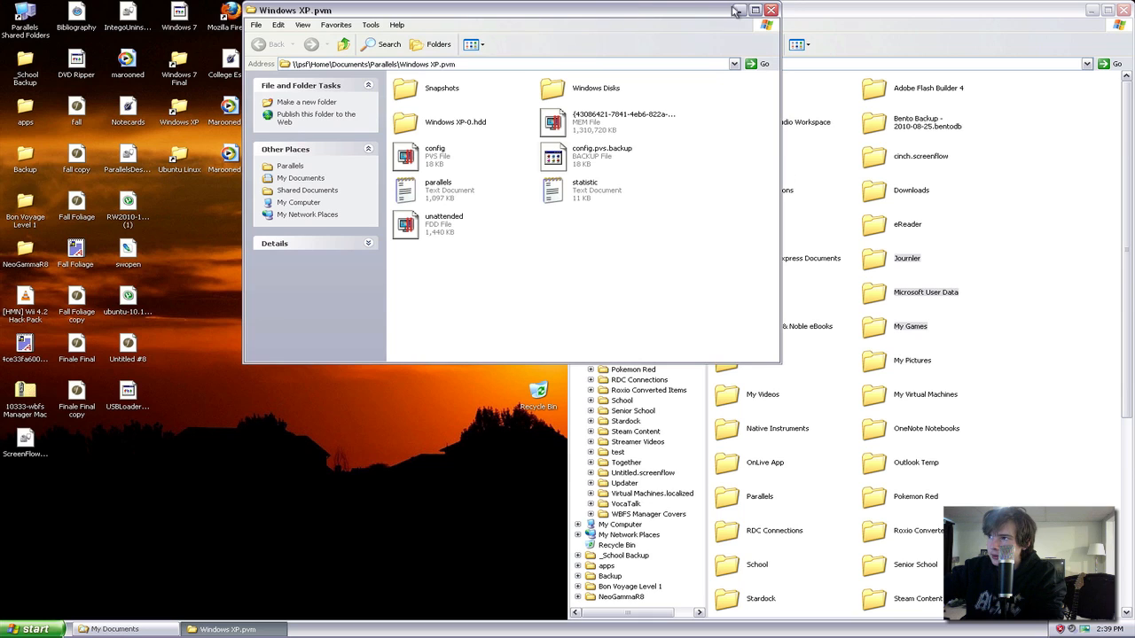
left_click(756, 11)
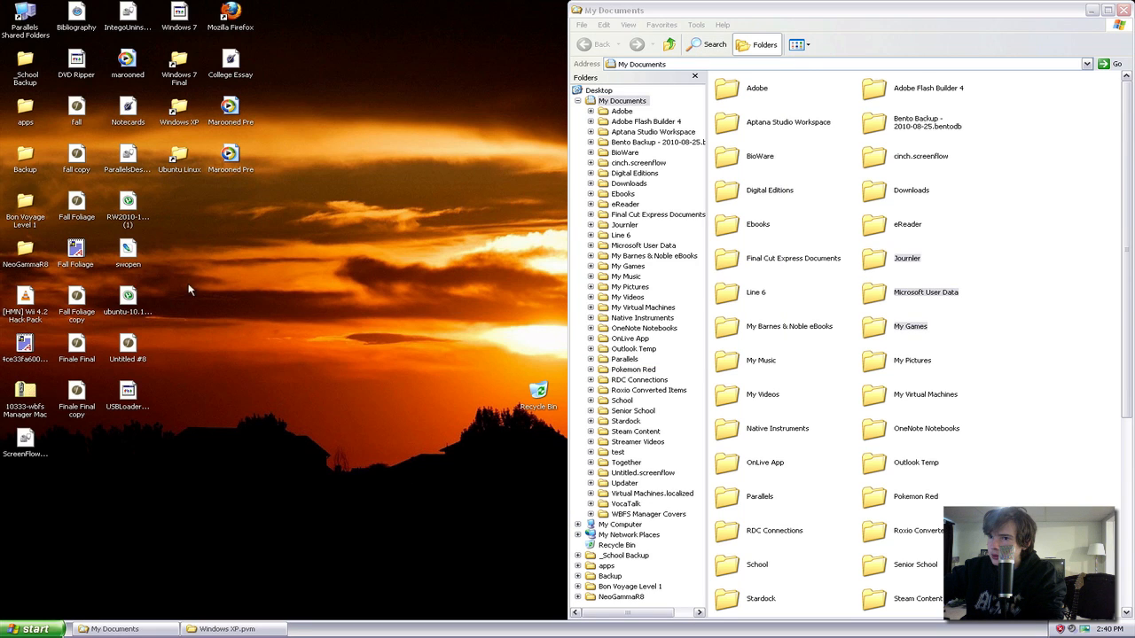
Launch Firefox with a new session and snap it to the left half of the screen.
left_click(230, 18)
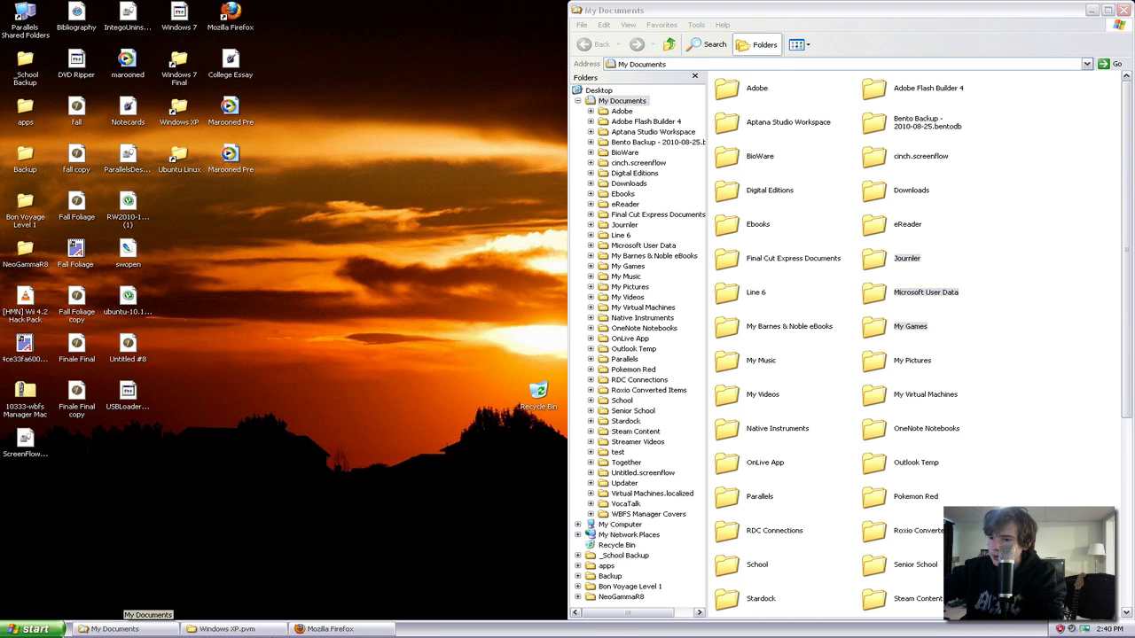
mouse_move(347, 346)
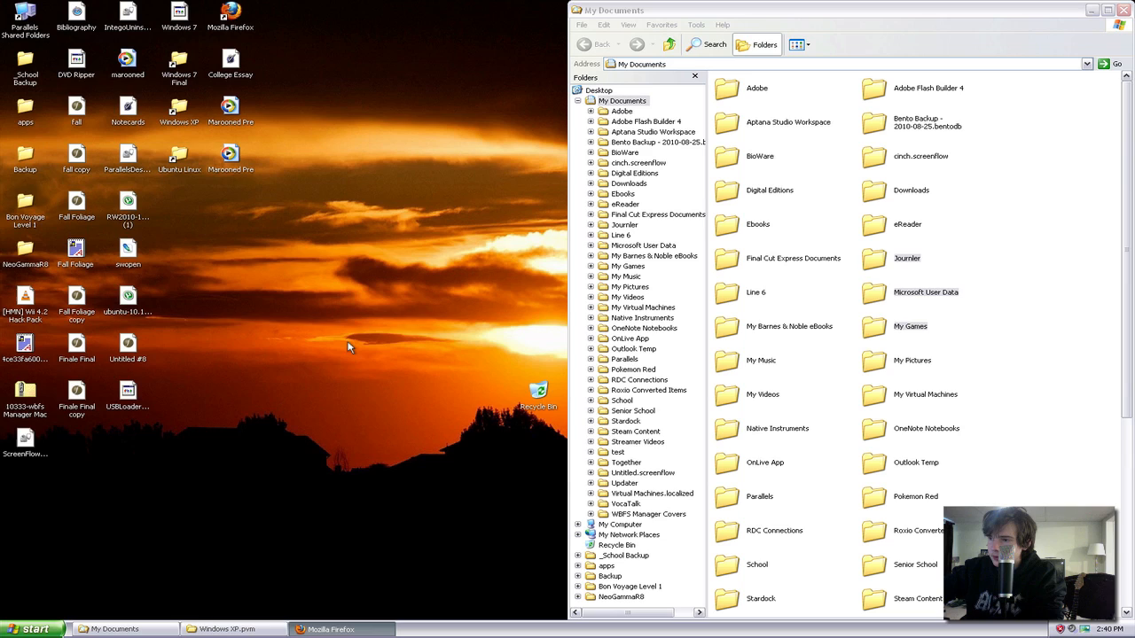
left_click(330, 628)
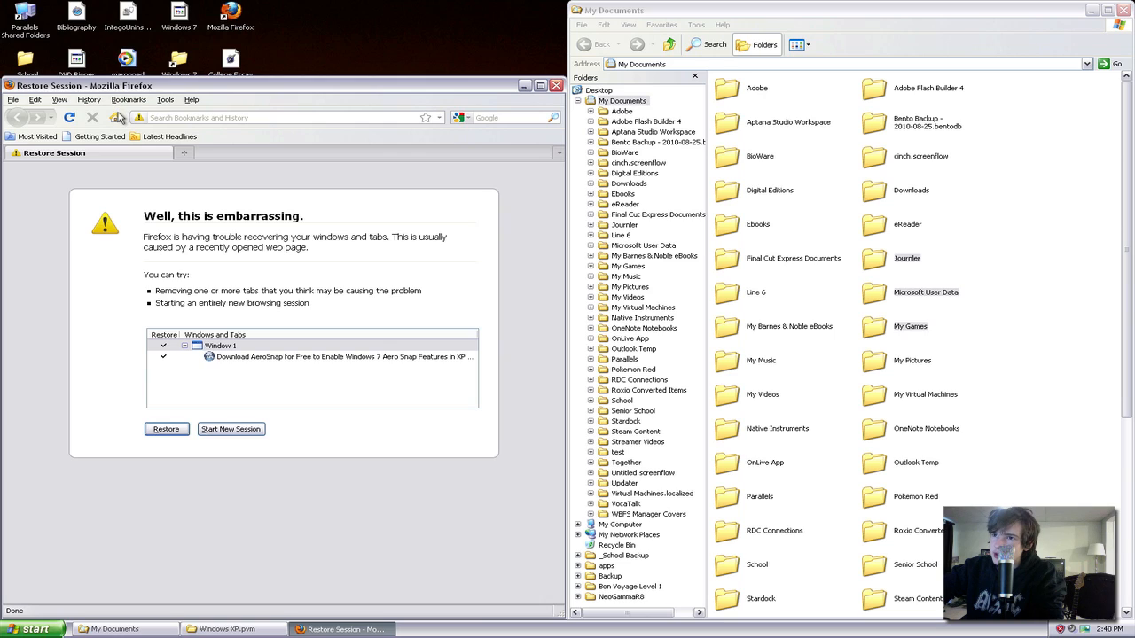
mouse_move(118, 117)
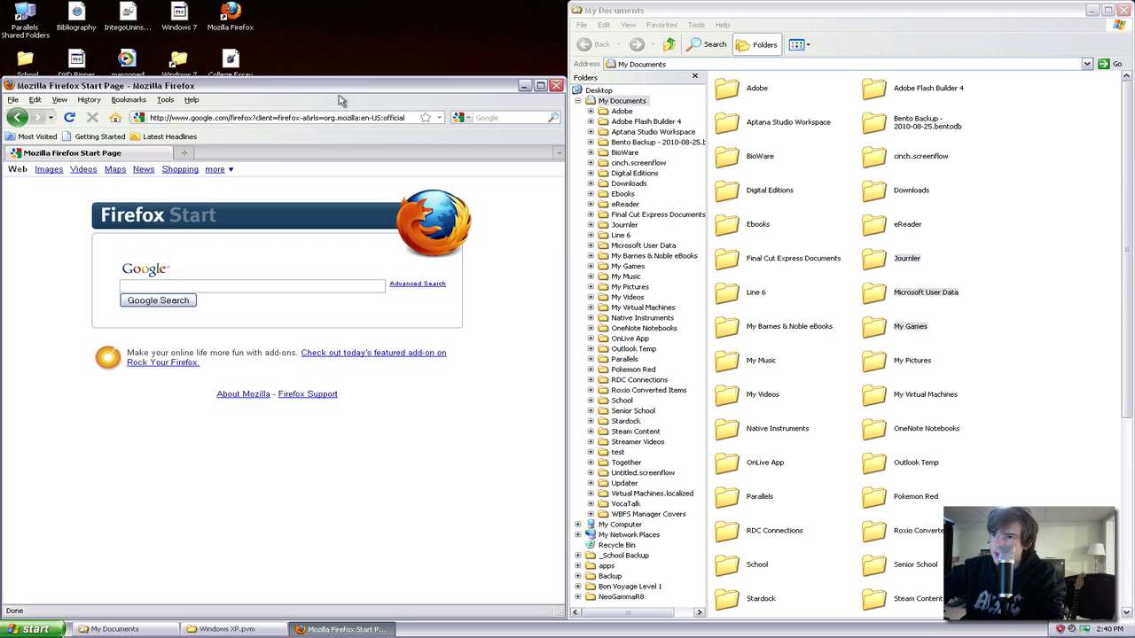
left_click_drag(341, 85, 363, 53)
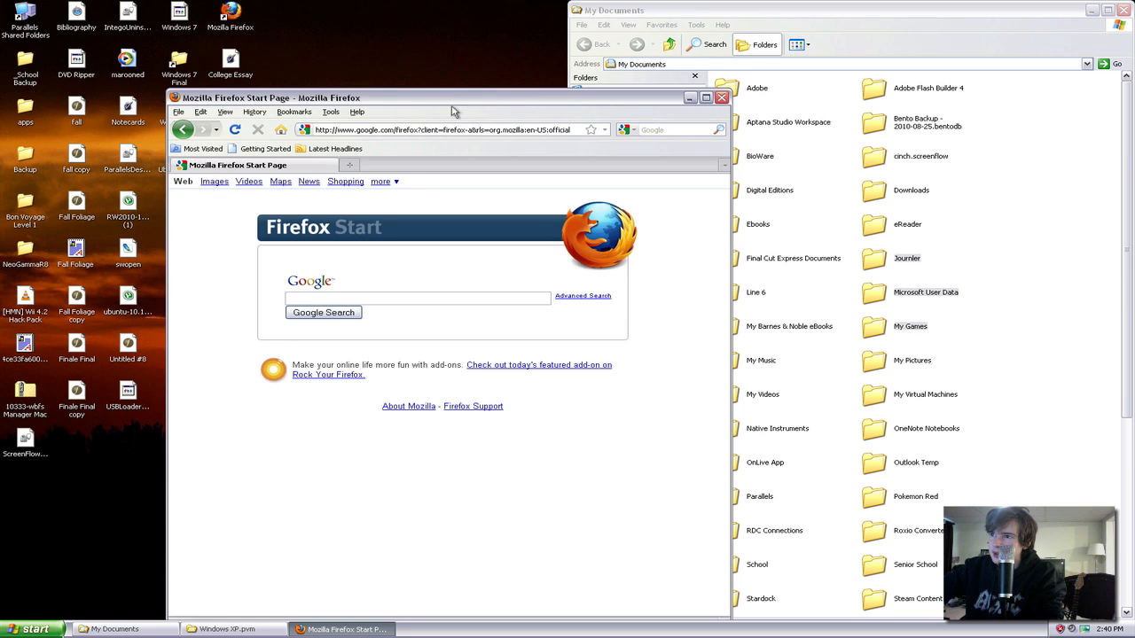
left_click(763, 45)
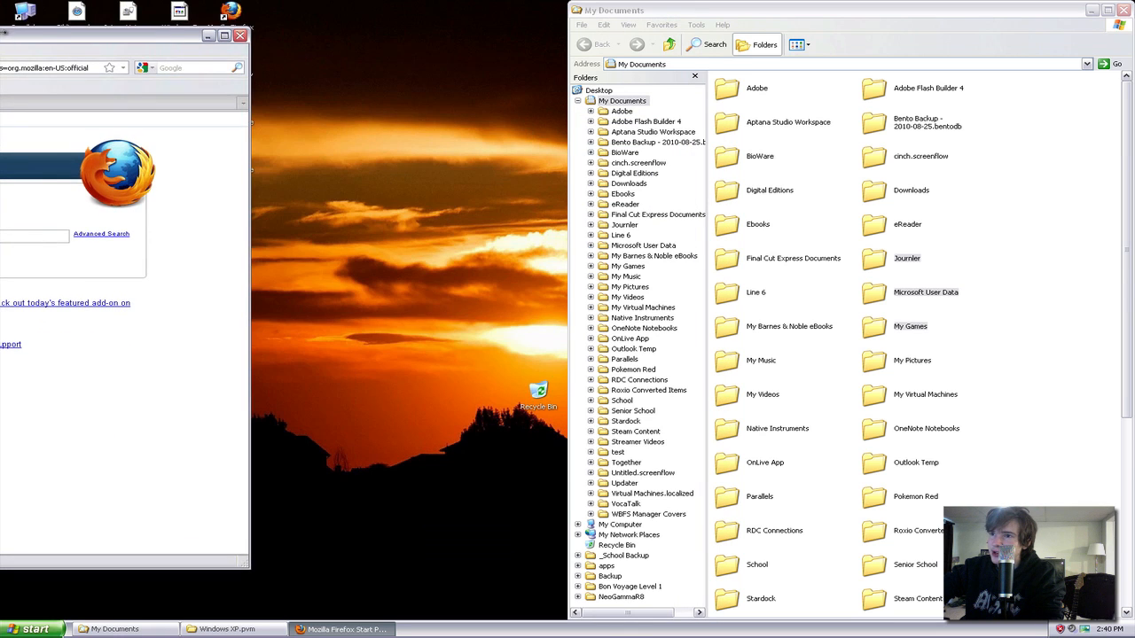
left_click(541, 11)
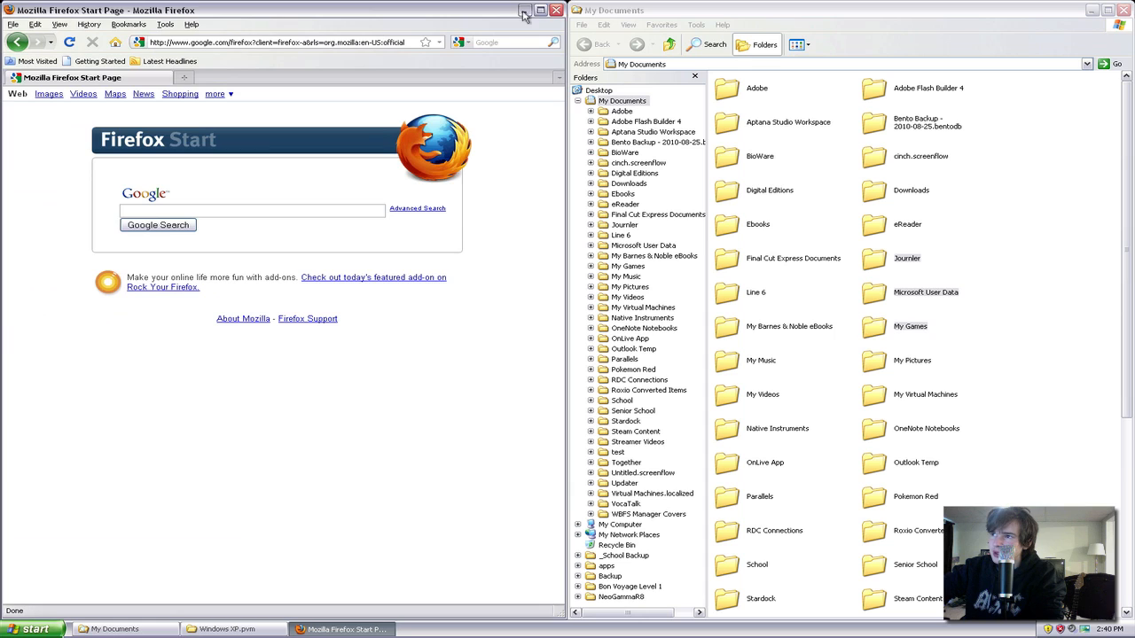
Minimize Firefox and My Documents, leaving the Windows XP desktop clear.
left_click(525, 10)
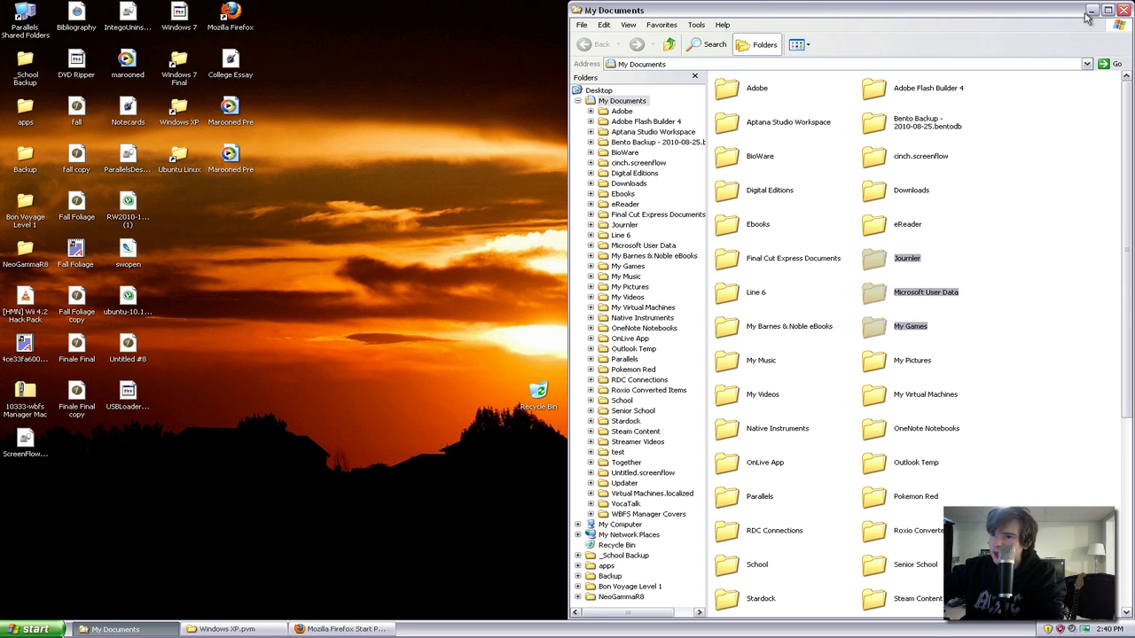
left_click(1092, 11)
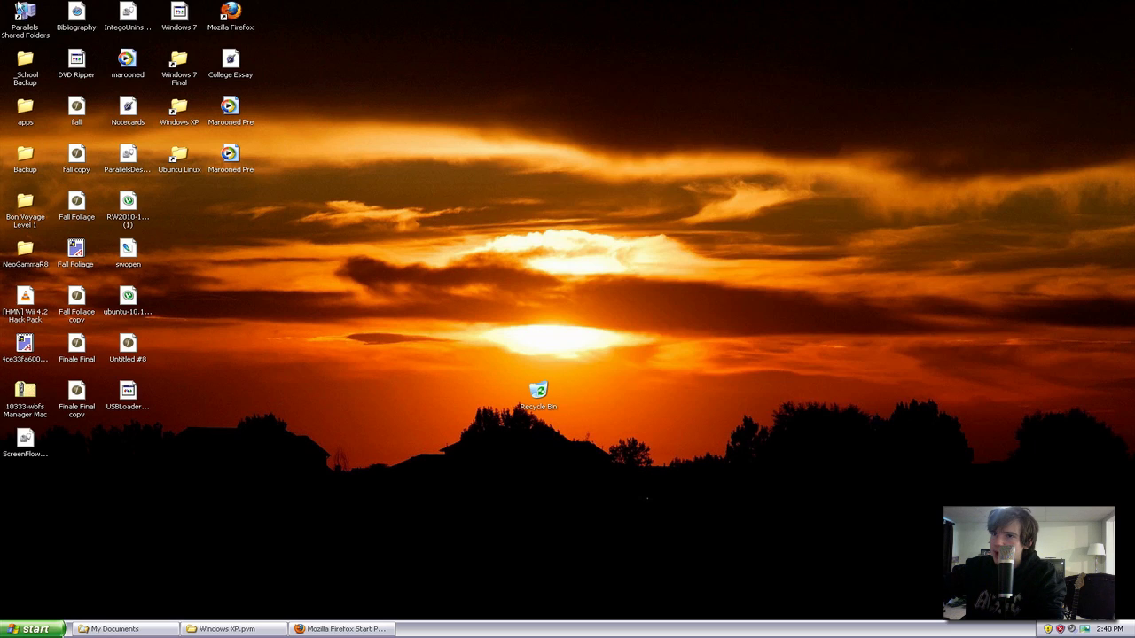
mouse_move(18, 7)
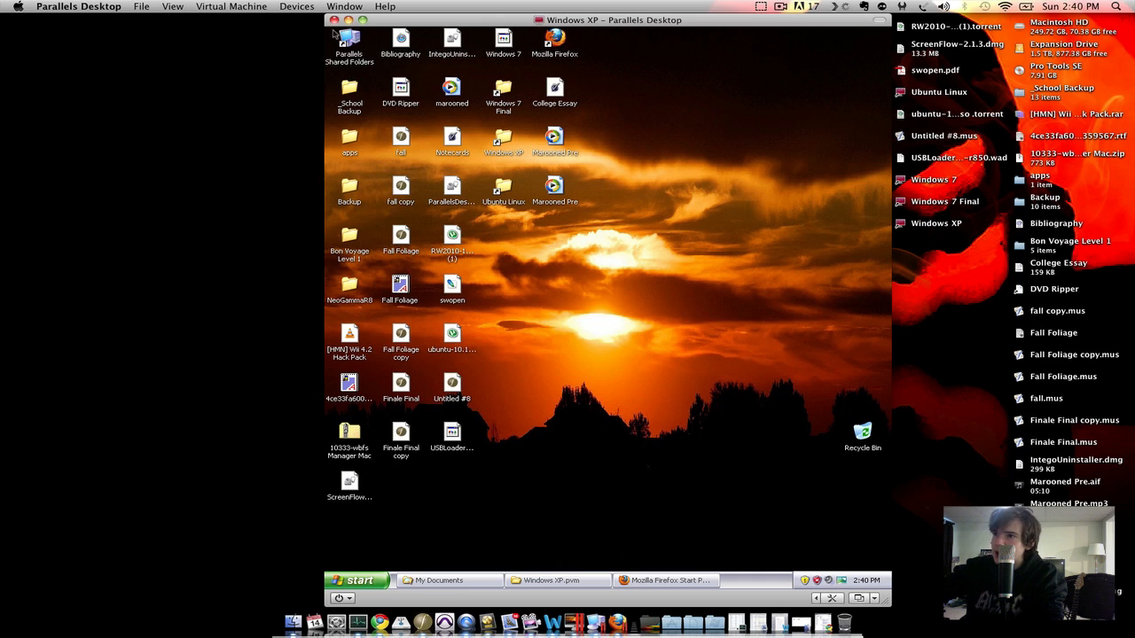
mouse_move(304, 75)
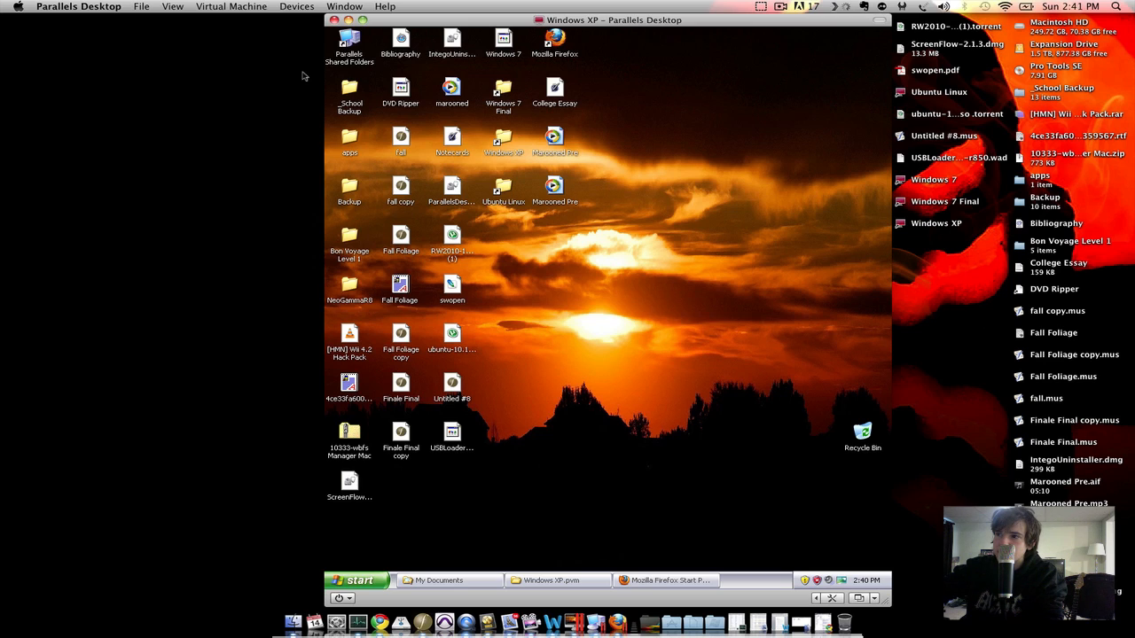
Exit Parallels full-screen so XP runs windowed, and bring up the screen-recording menu.
left_click(781, 7)
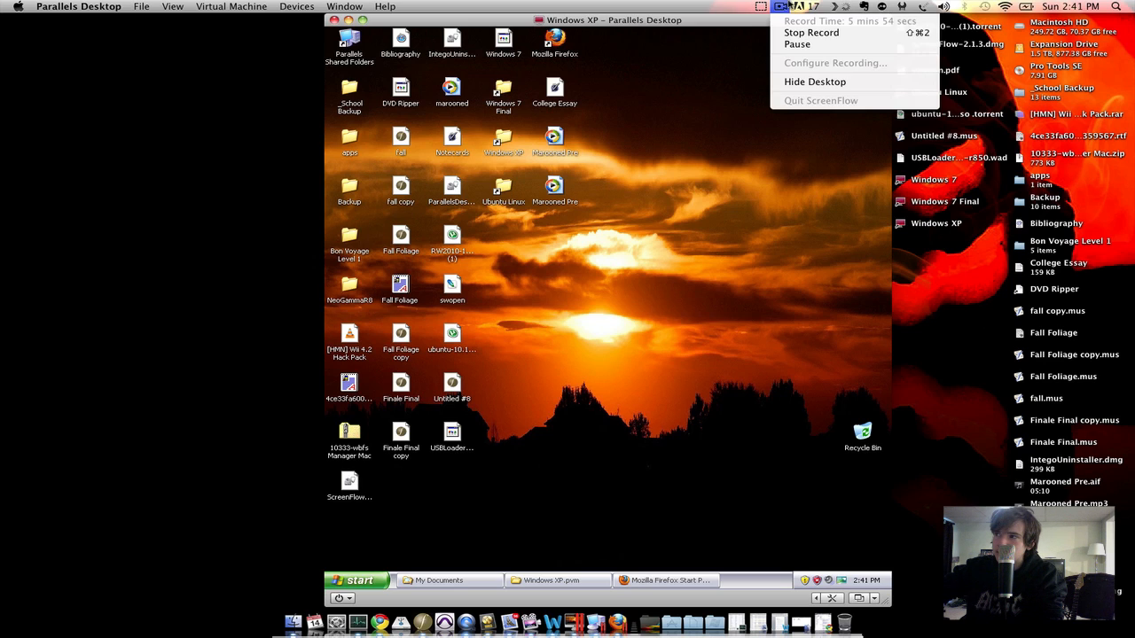